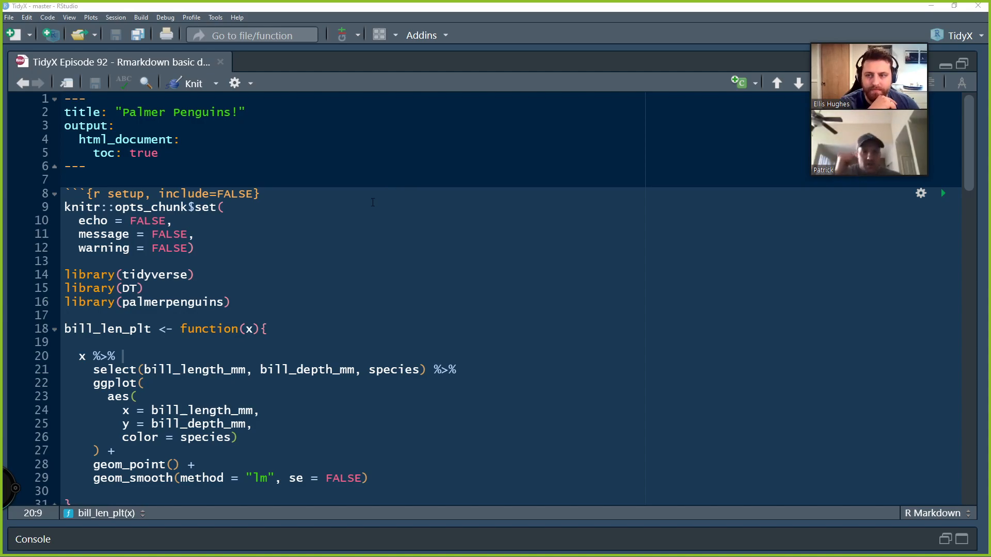
mouse_move(310, 158)
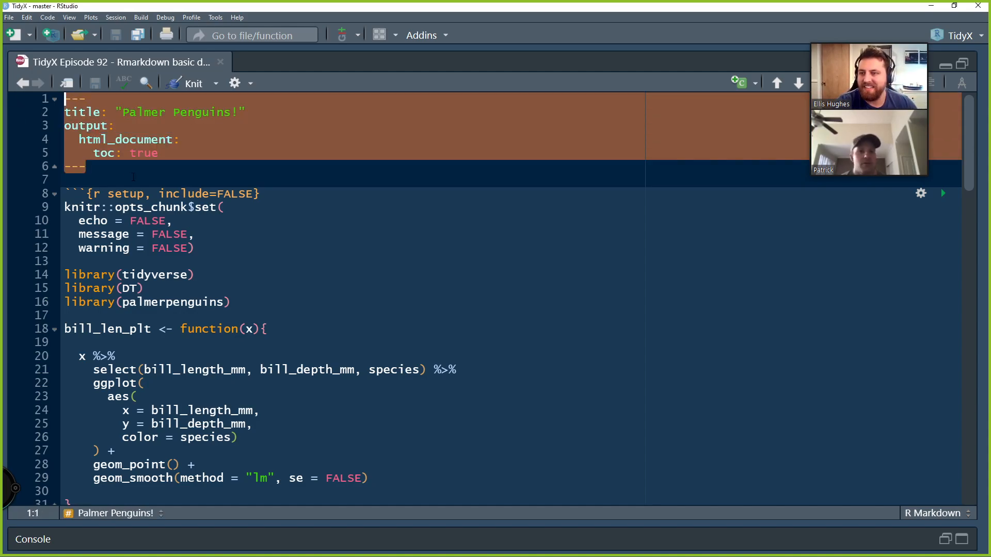
Insert an empty line between the setup chunk header and knitr::opts_chunk$set
click(143, 153)
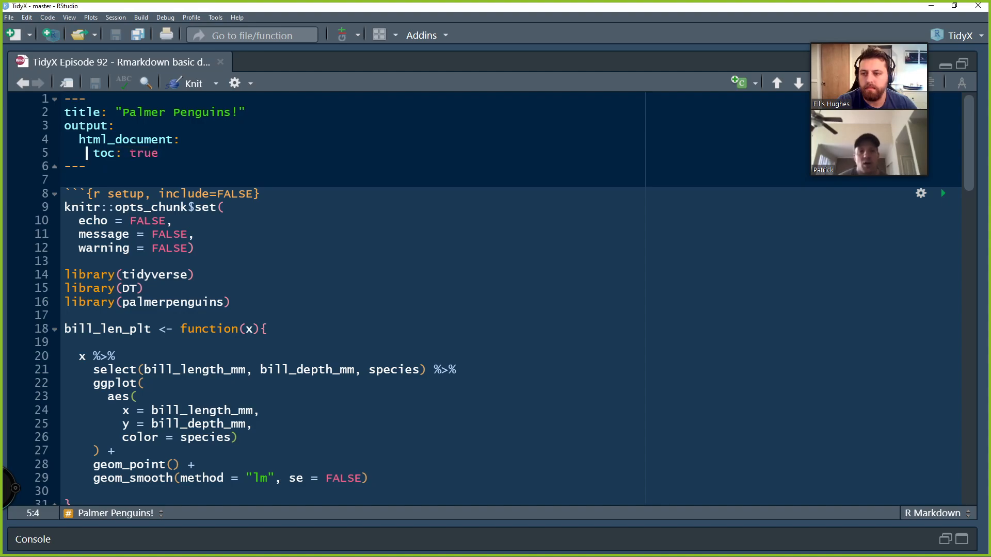
double_click(144, 153)
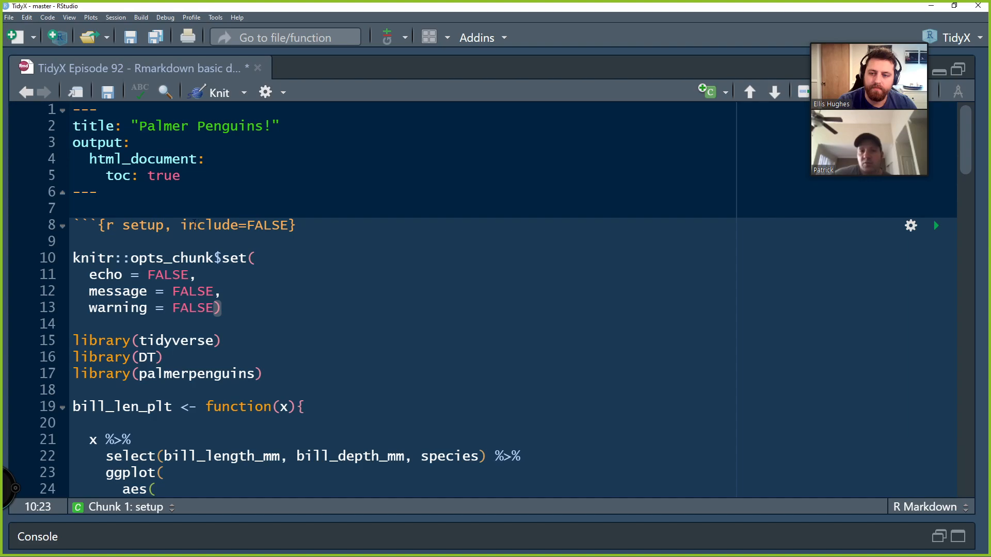
Move the opts_chunk$set closing parenthesis onto its own line
double_click(236, 225)
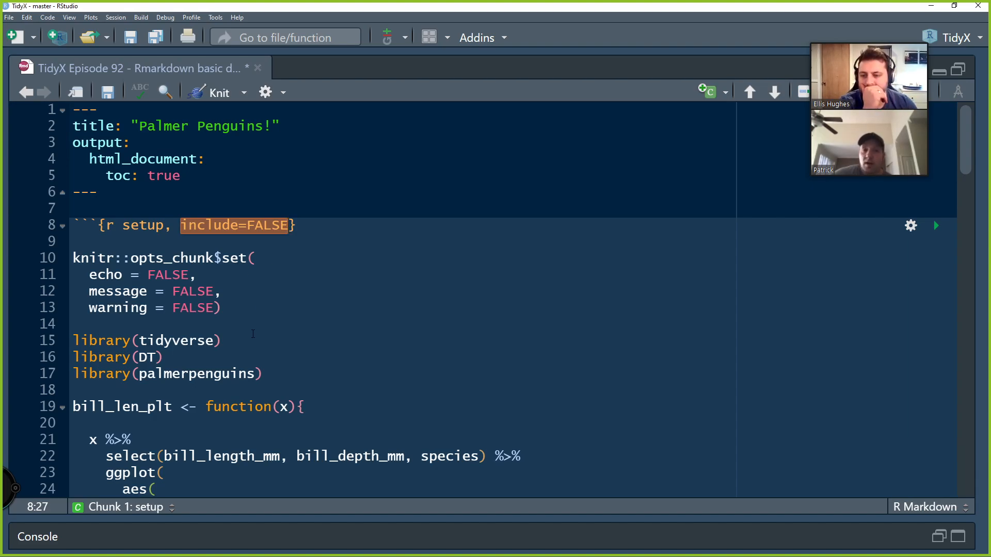
mouse_move(269, 263)
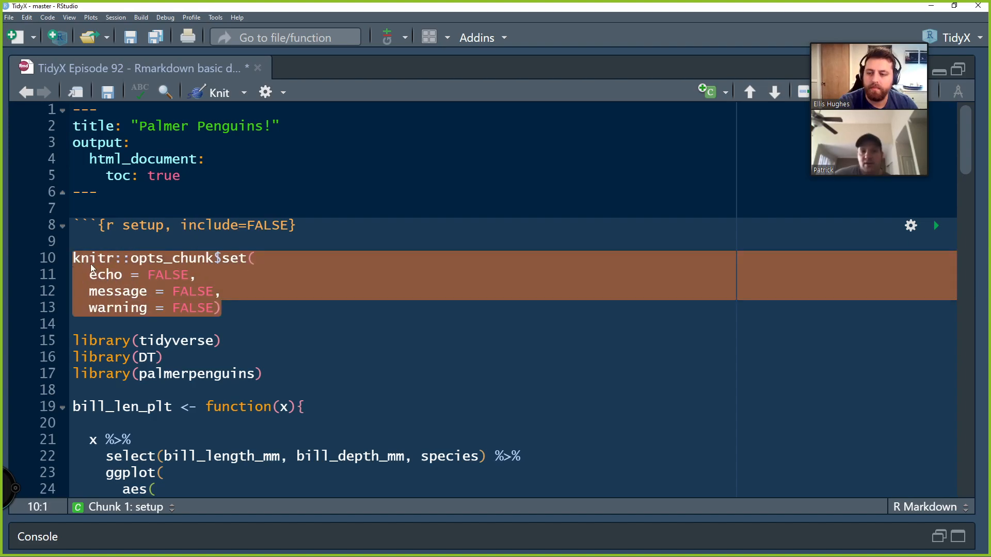
click(255, 258)
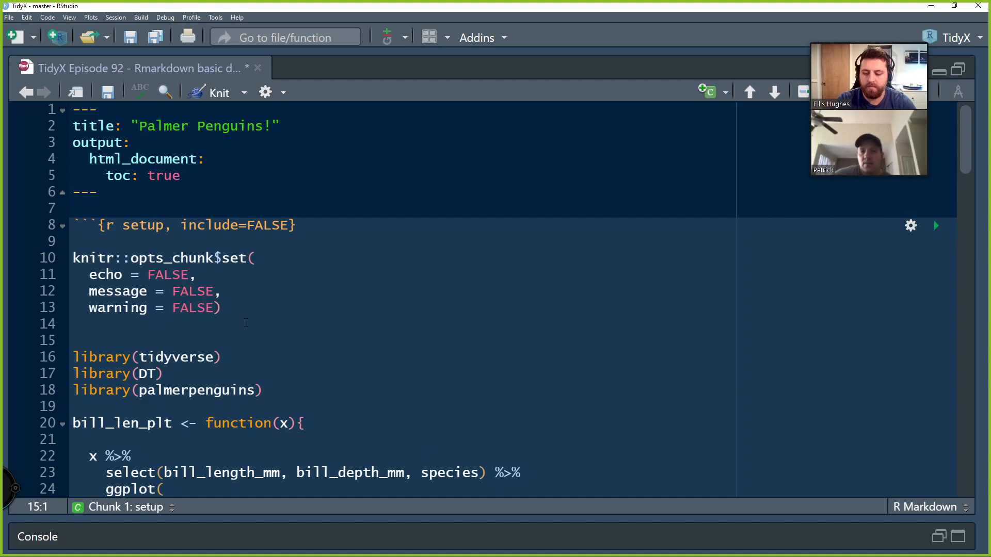
text(suppress)
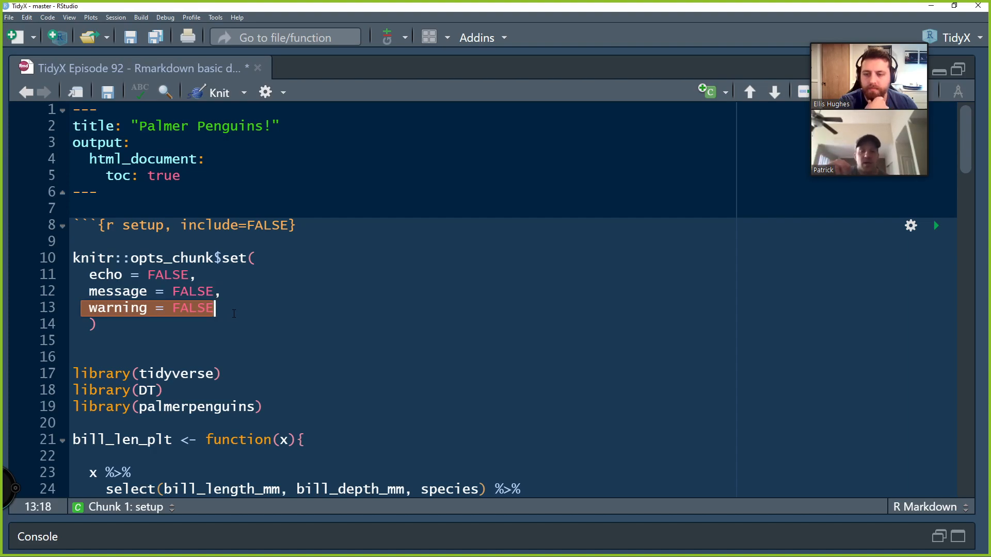
mouse_move(190, 307)
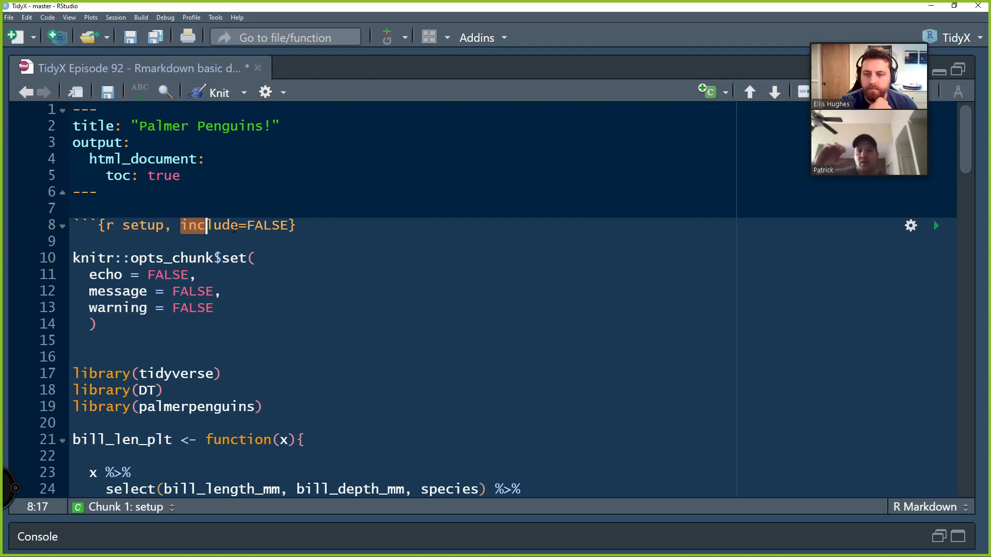
Try an include = TRUE option after the warning setting, then delete it and its comma
click(214, 308)
text(include)
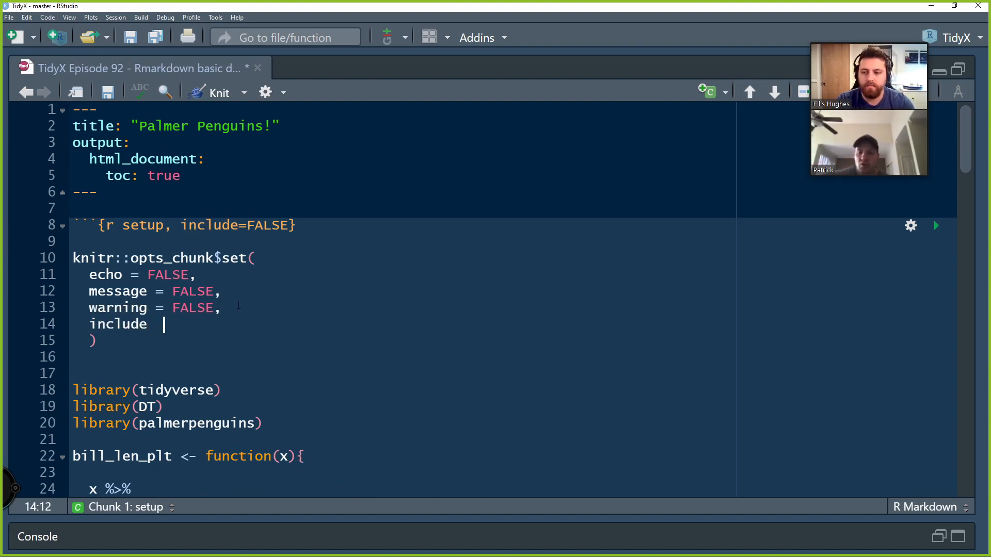
text(=)
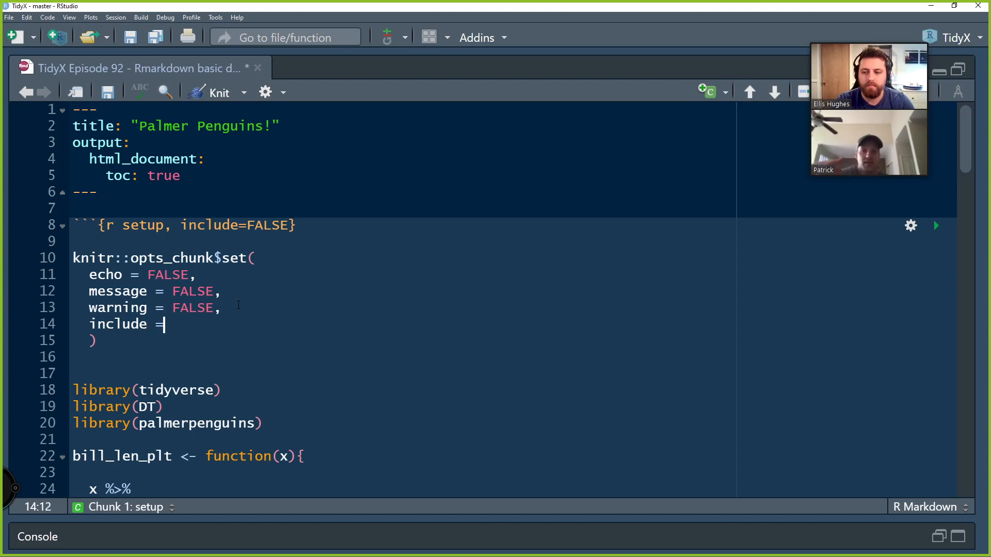
text(TRUE)
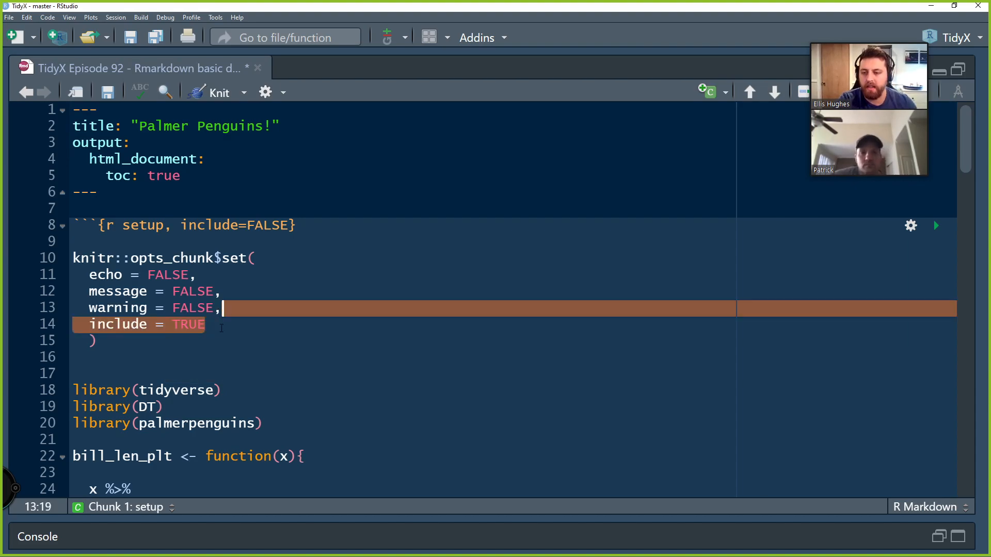
key(Delete)
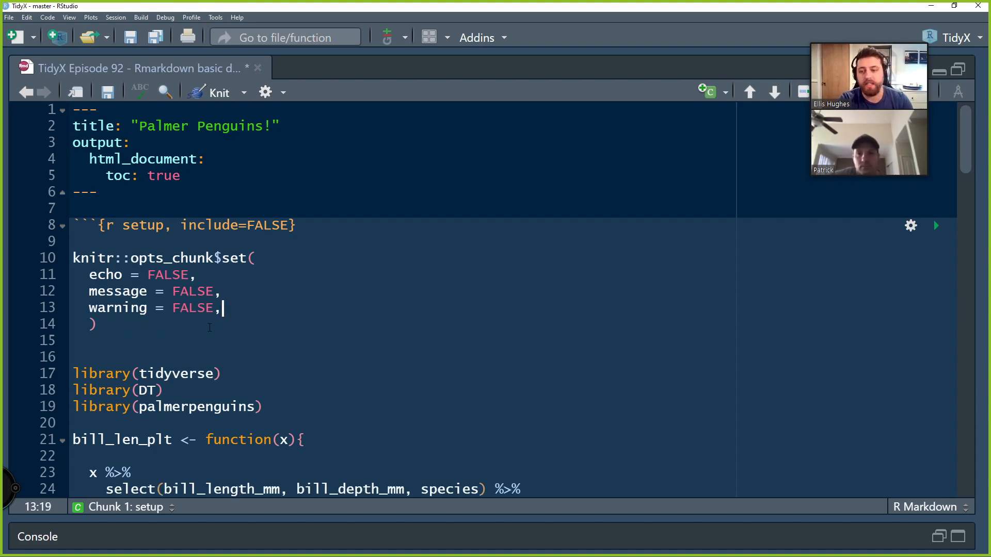
key(Backspace)
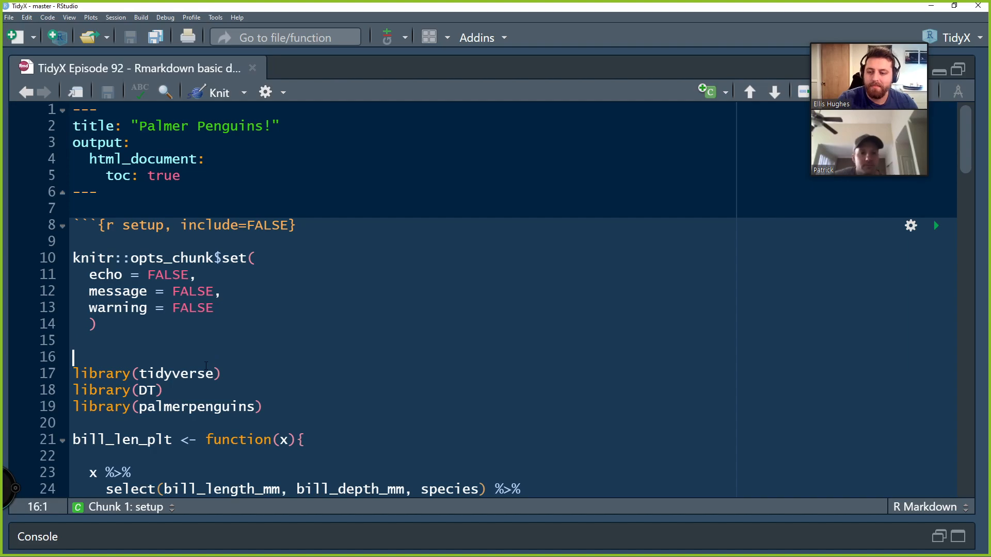
Nest the library() calls inside suppressPackageStartupMessages({ and suppressWarnings({ blocks, then reindent
scroll(down, 3)
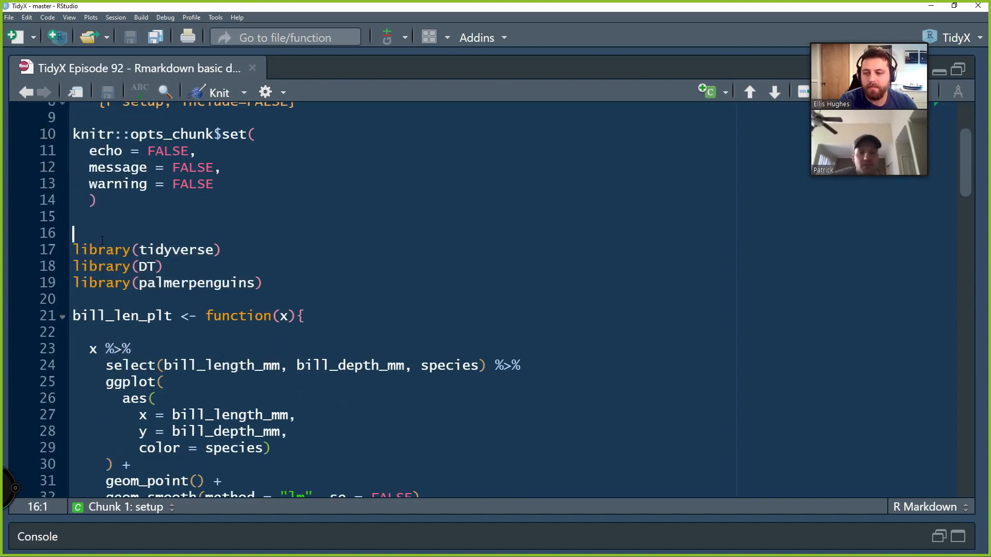
text(suppress)
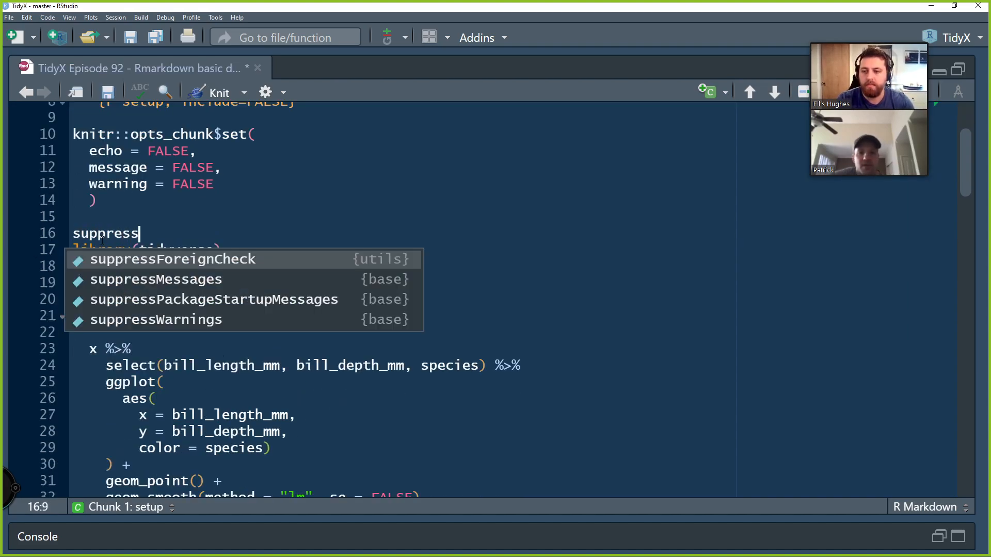
click(213, 299)
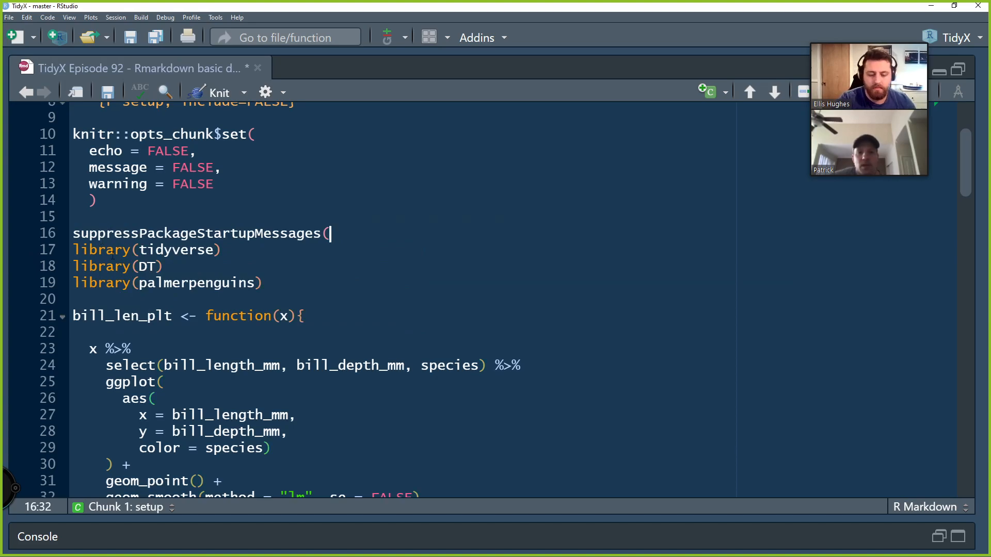
text({)
click(403, 299)
text(}))
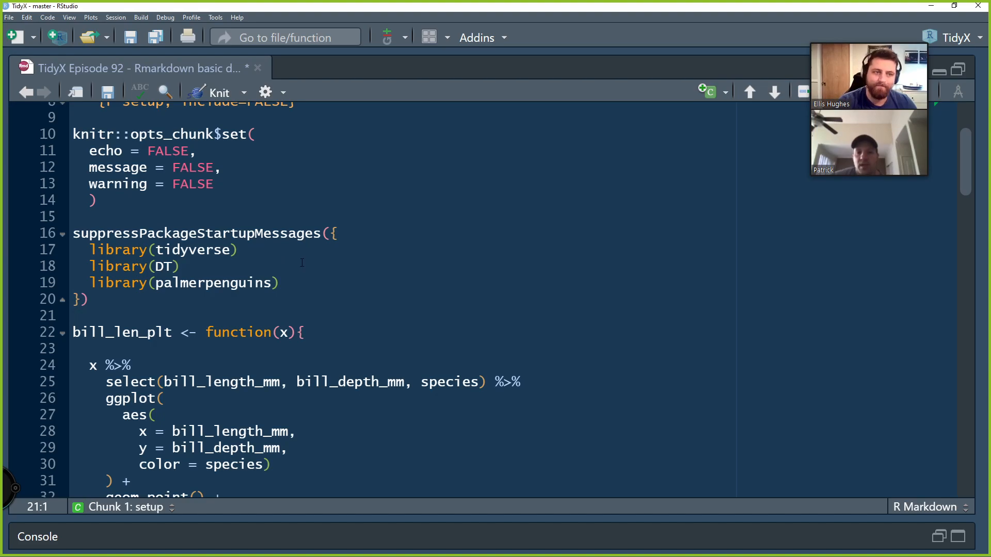
click(73, 316)
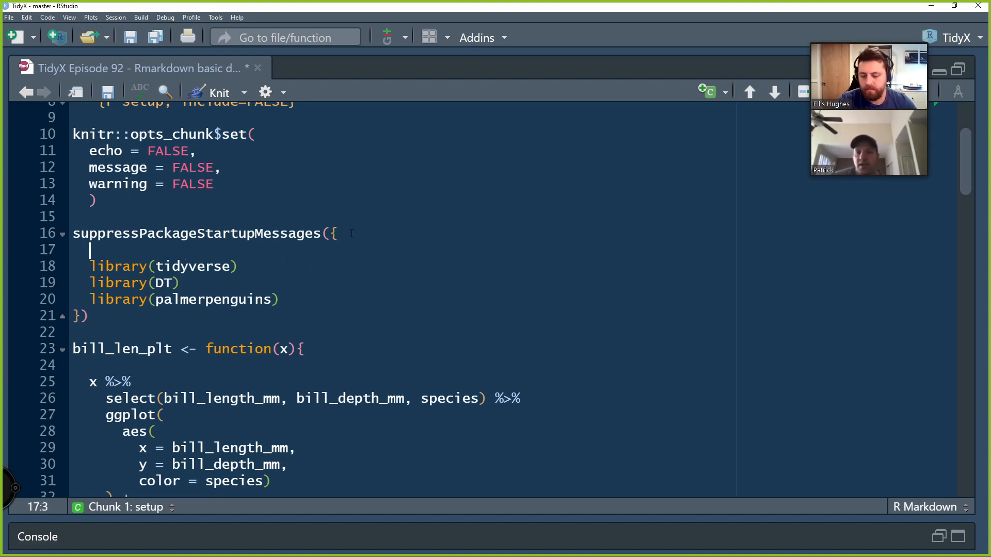
text(suppressWarnings({)
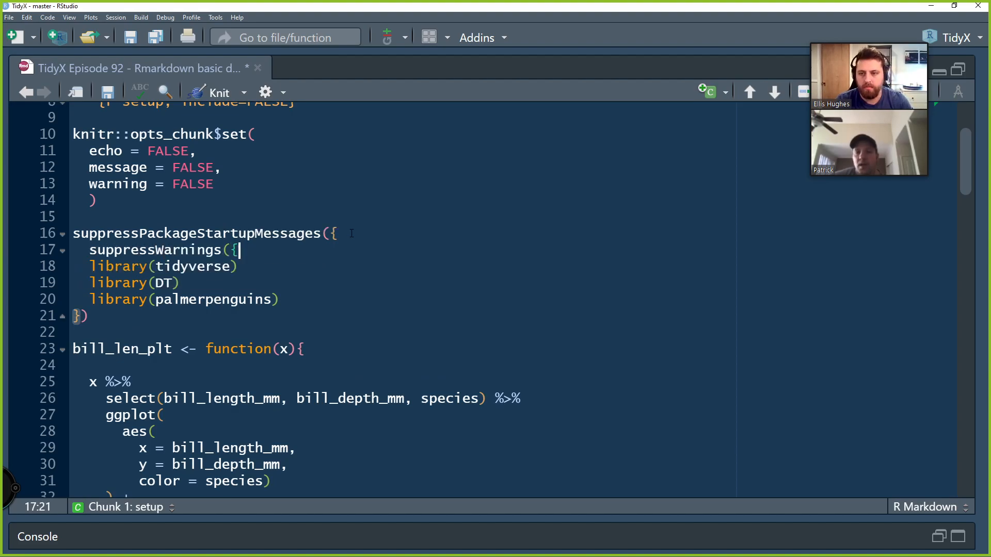
click(238, 298)
text(}))
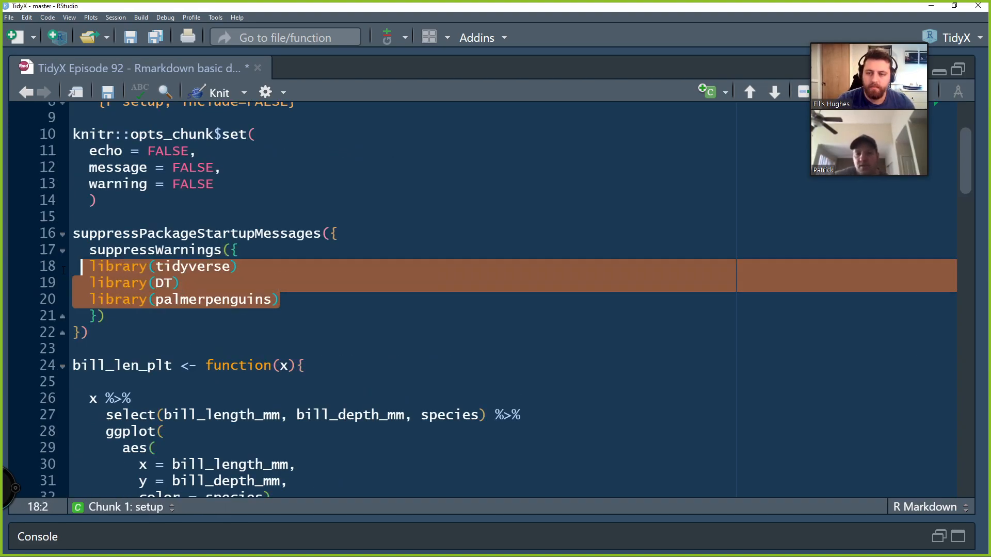
click(138, 348)
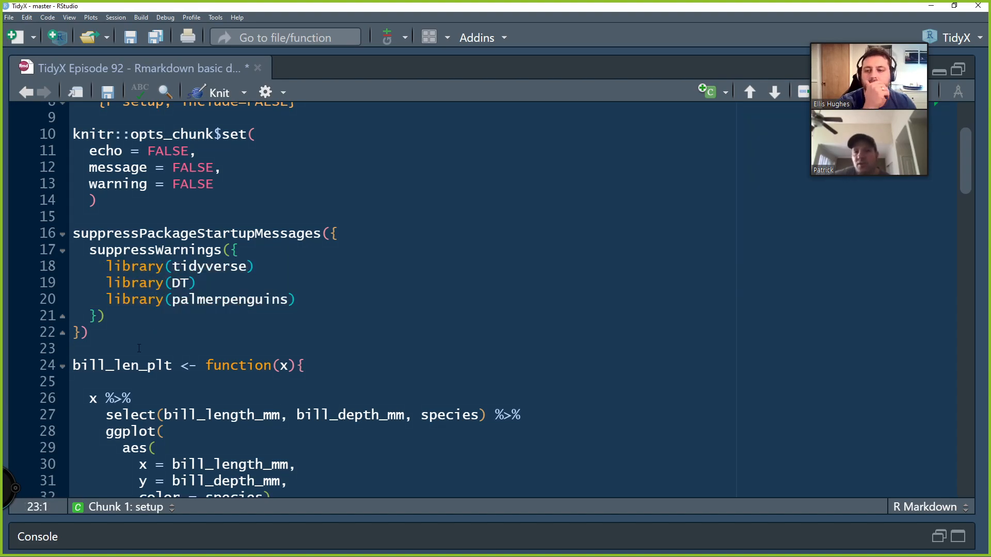
double_click(155, 250)
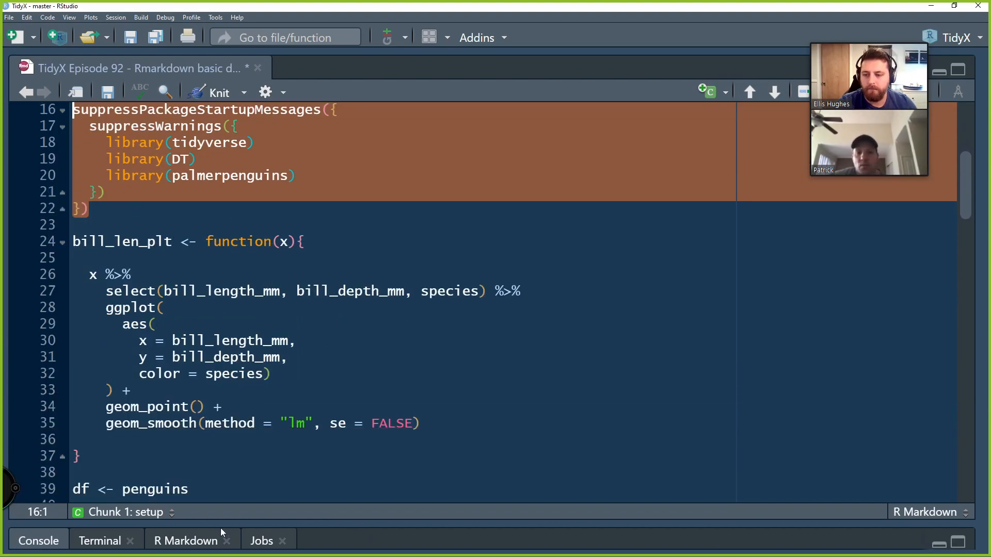
Review bill_len_plt's bill length/depth columns and ggplot call, then run it in the console
click(88, 226)
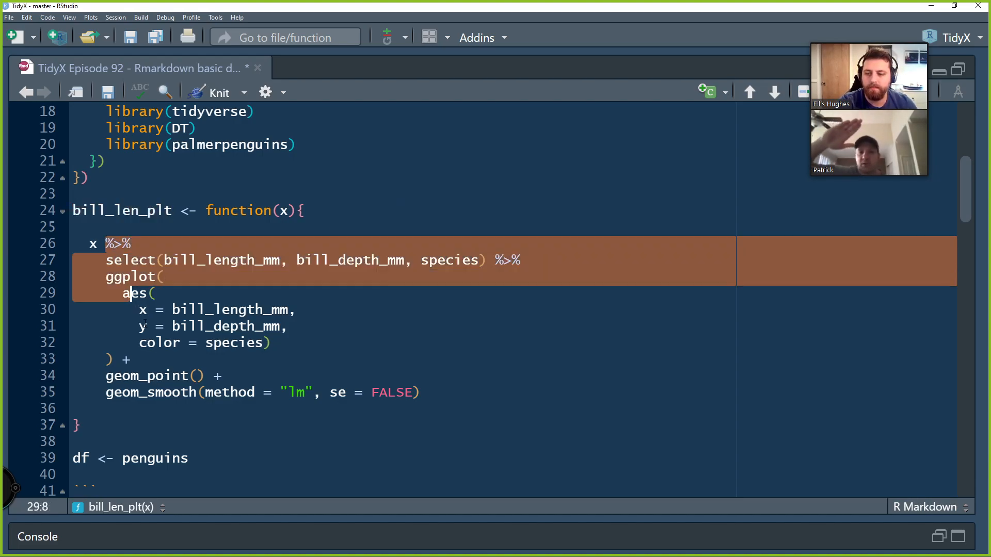
click(420, 392)
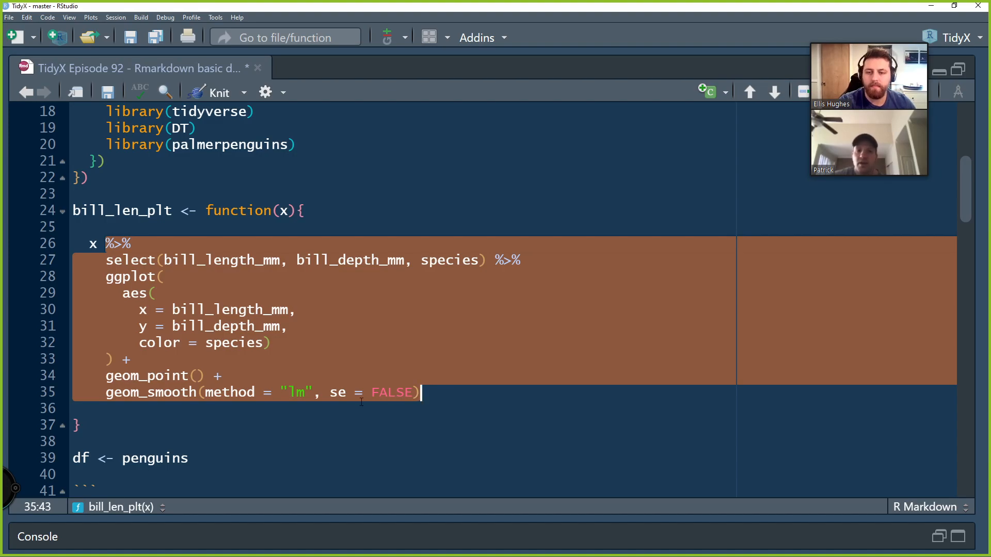
mouse_move(322, 312)
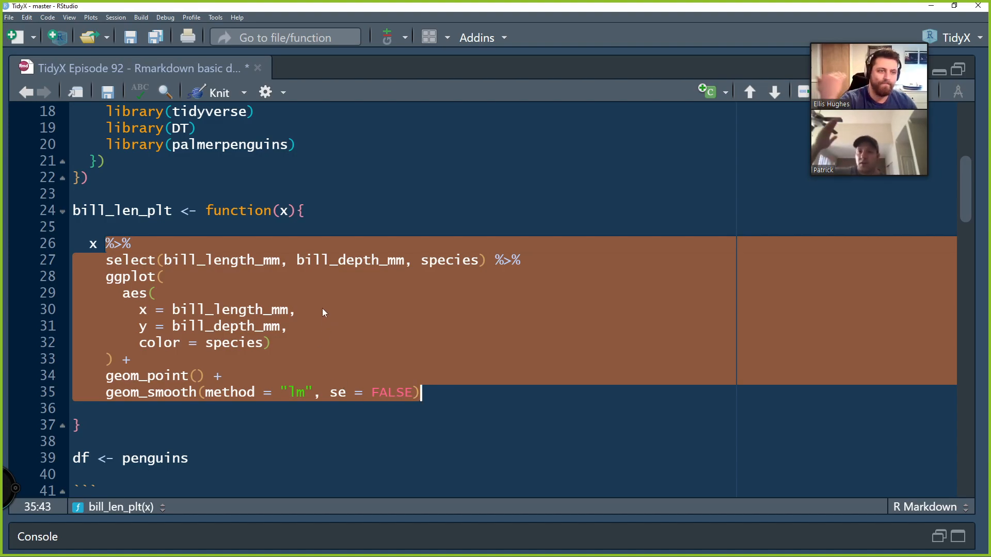
mouse_move(327, 312)
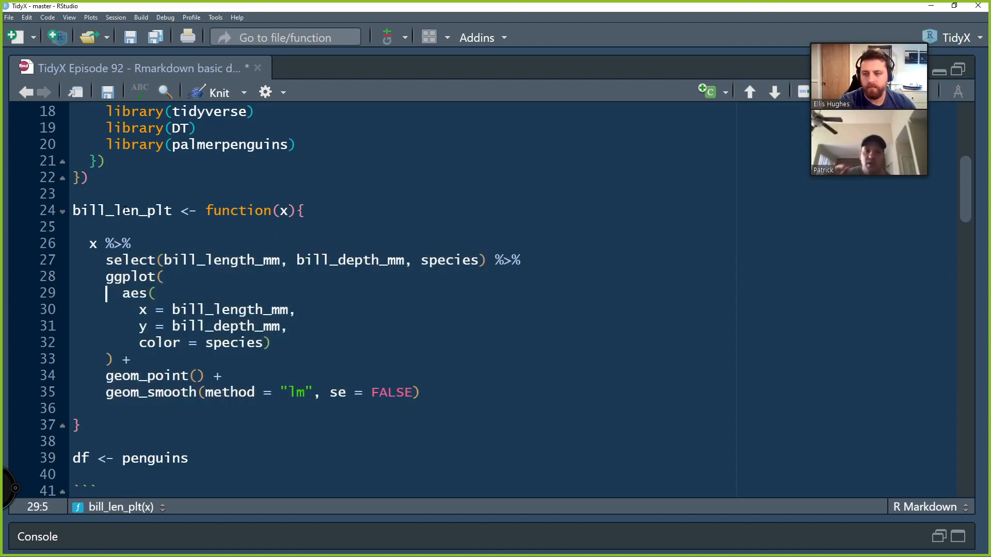
double_click(209, 259)
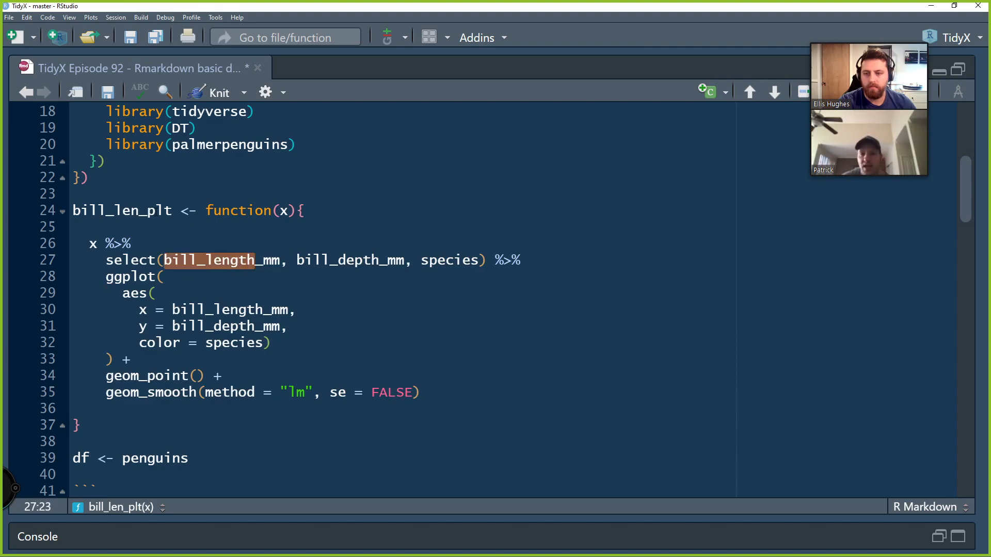
double_click(335, 260)
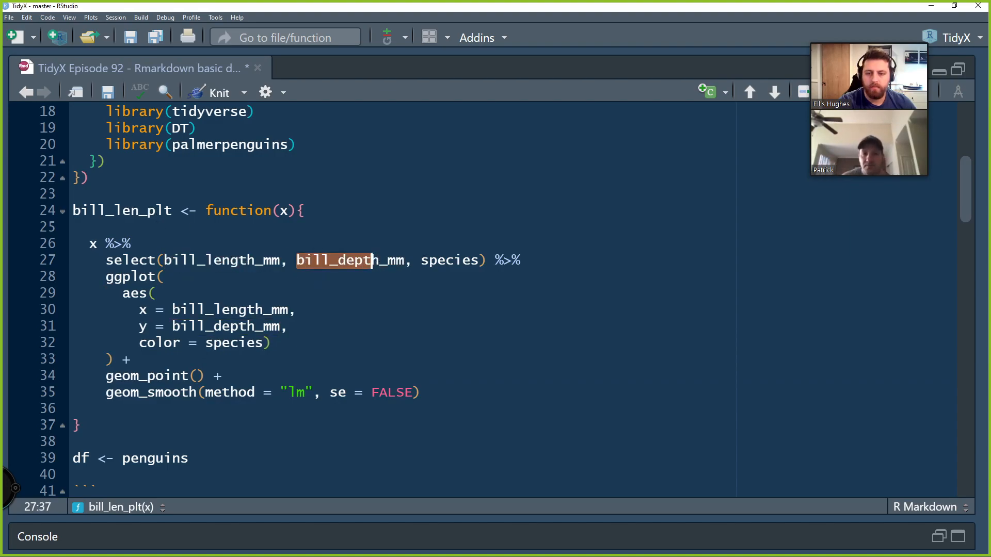
double_click(449, 260)
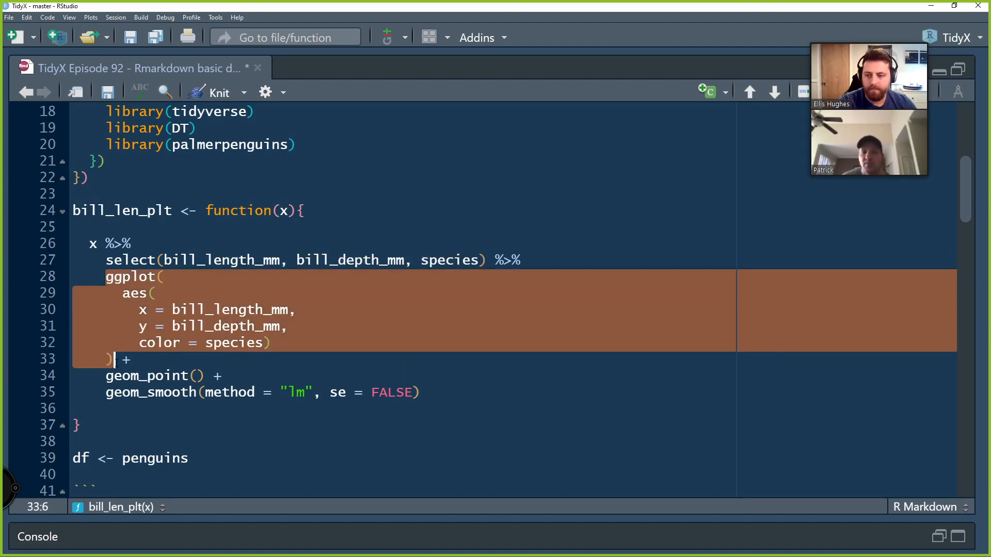
double_click(219, 309)
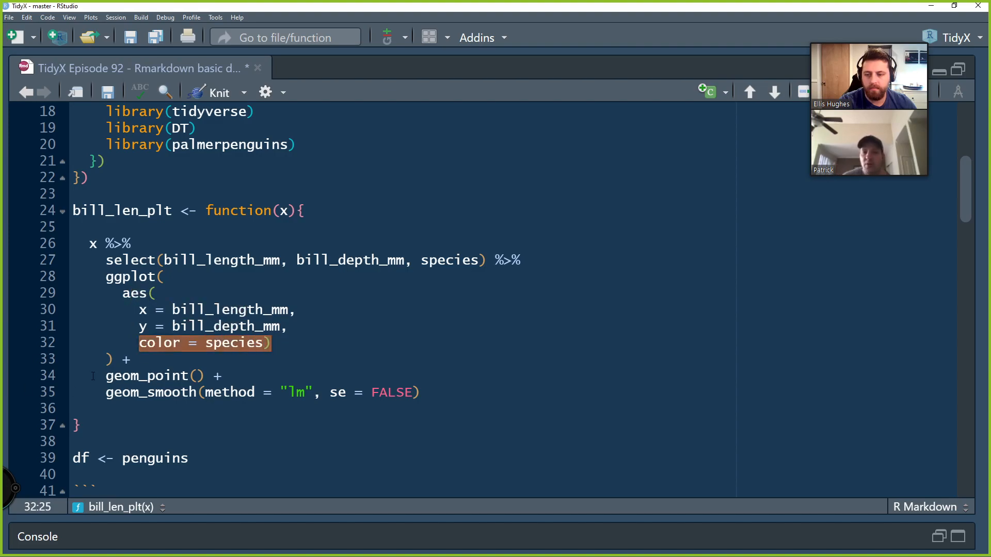
click(290, 392)
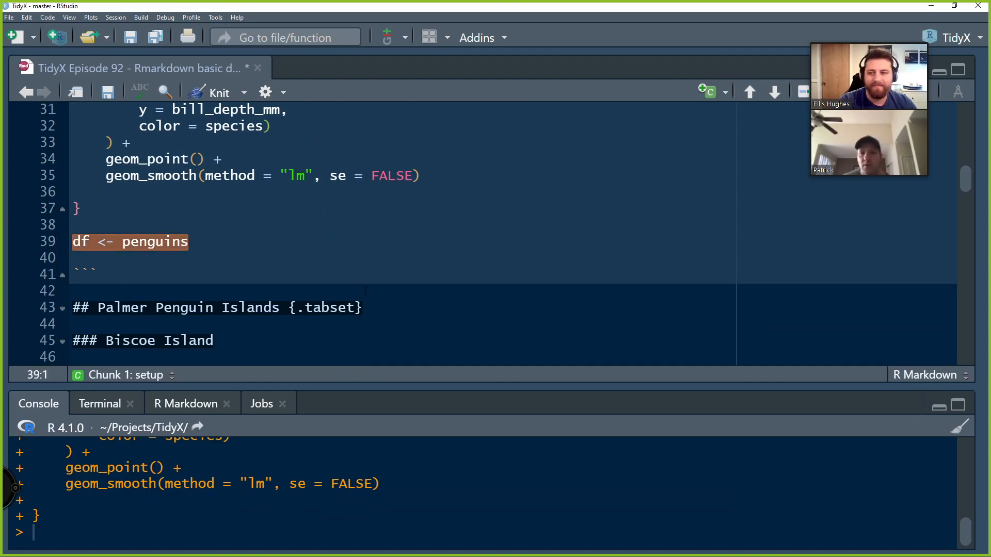
mouse_move(92, 245)
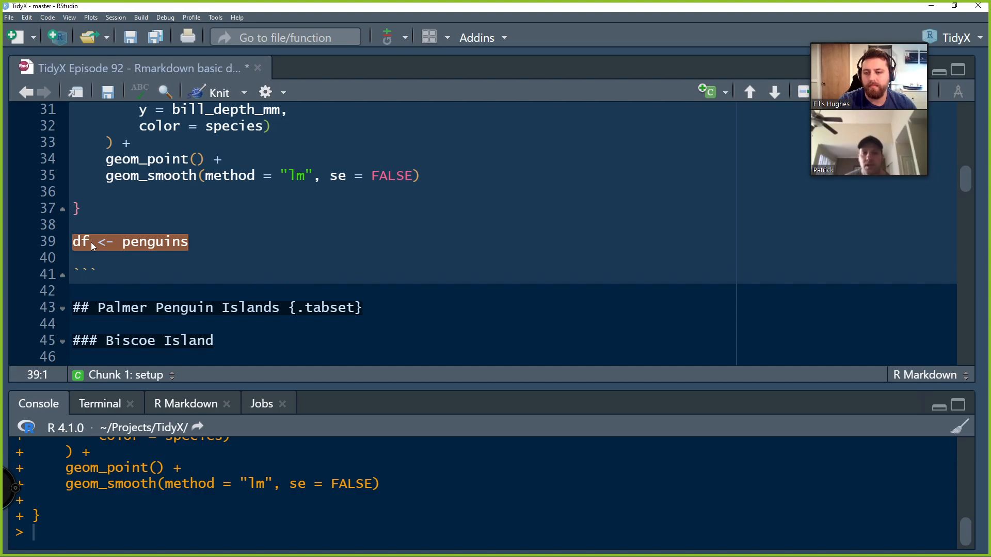
Run df <- penguins to print the penguins tibble's first rows in the console
double_click(155, 242)
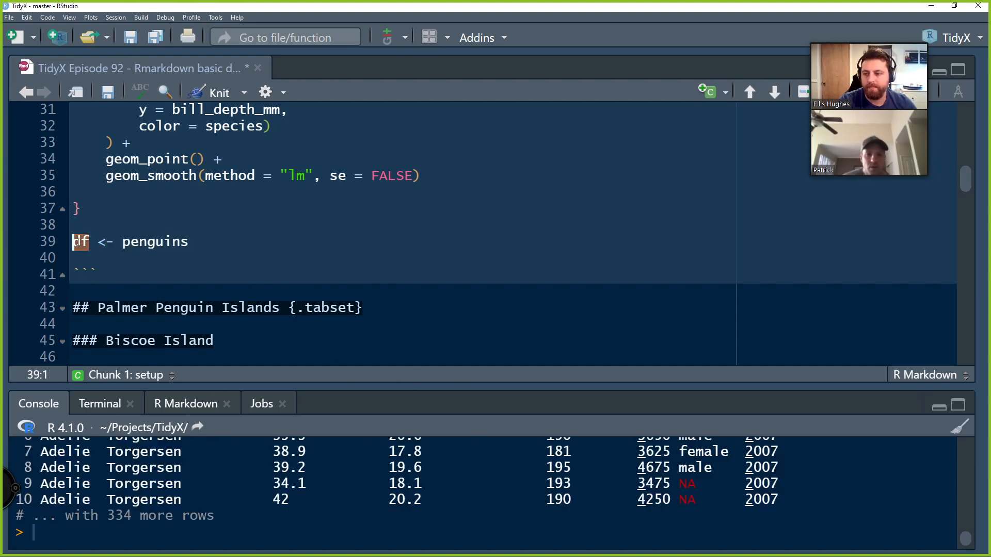
click(161, 308)
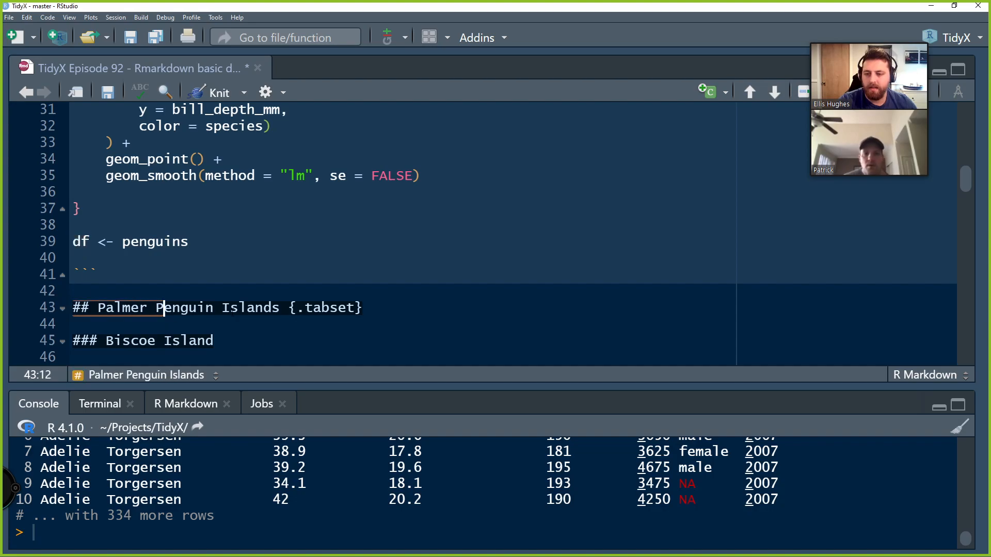
click(410, 307)
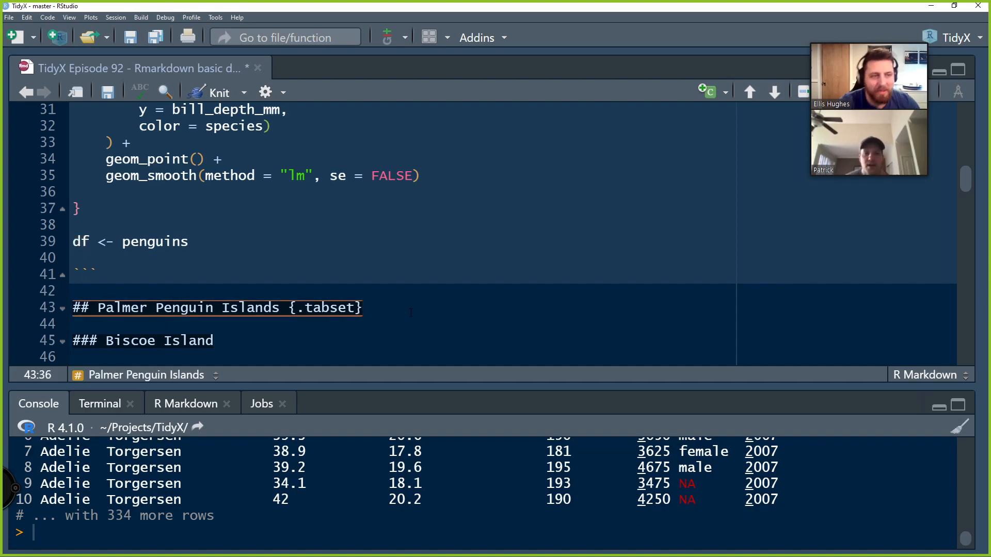
click(189, 241)
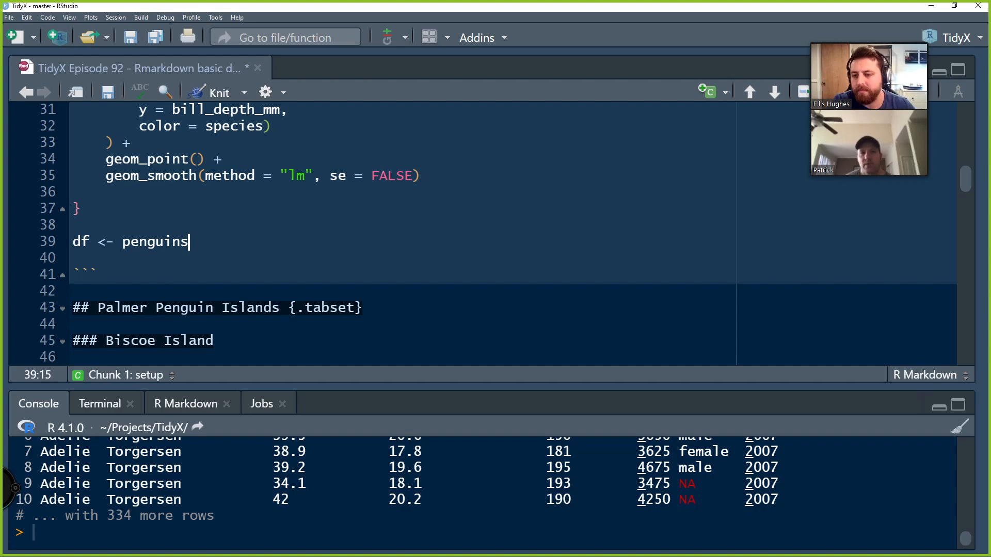
scroll(down, 3)
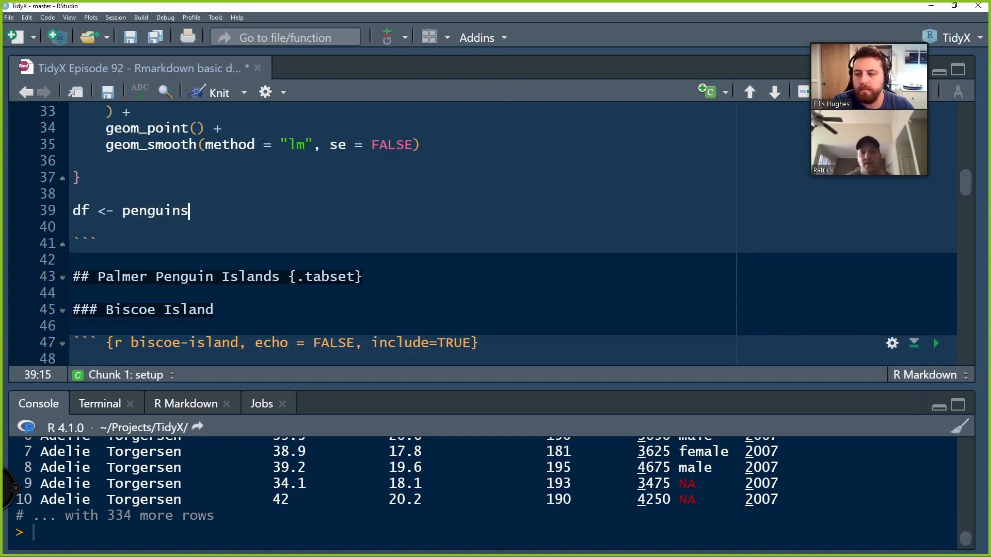
click(88, 276)
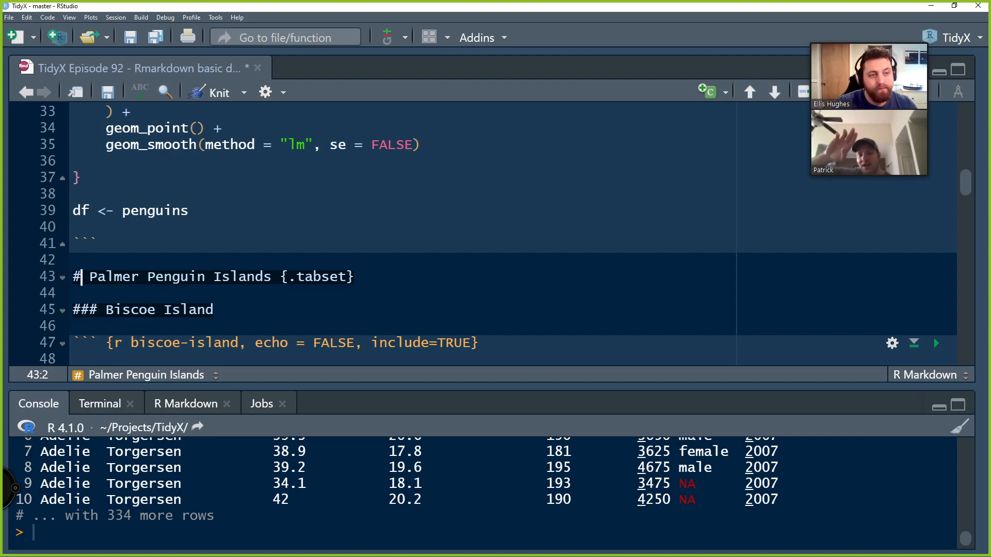
Unfold the biscoe-island chunk to show its Biscoe filter, datatable and bill_len_plt call
text(#)
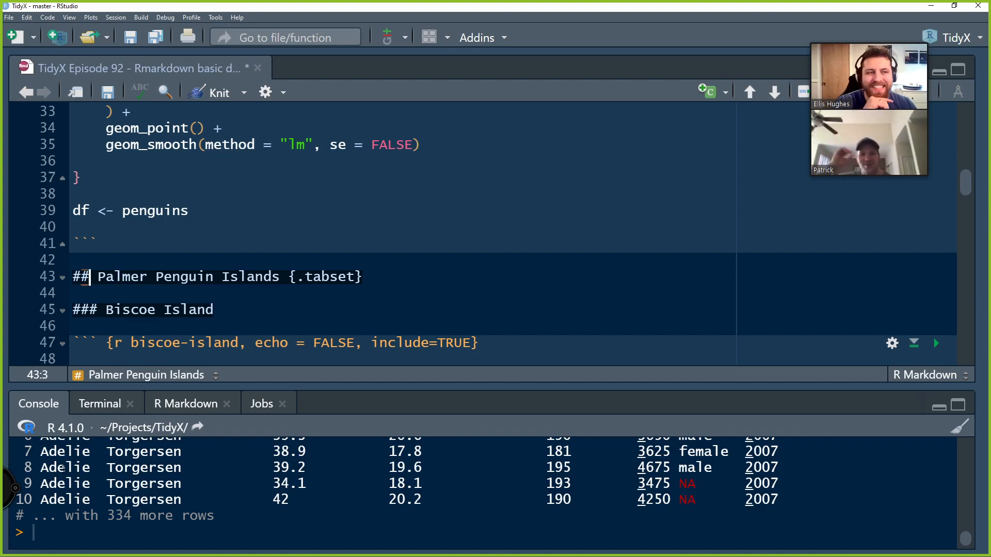
mouse_move(231, 399)
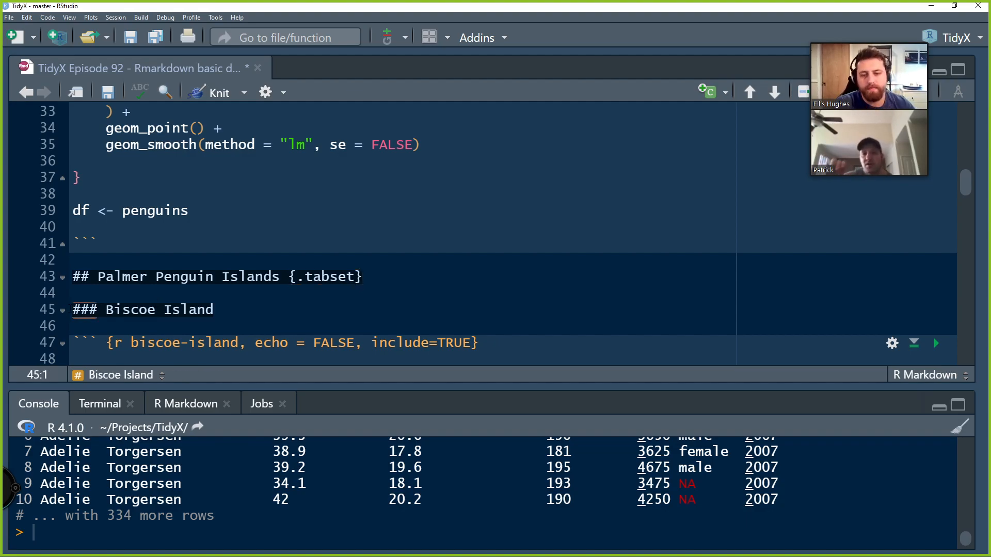
scroll(down, 3)
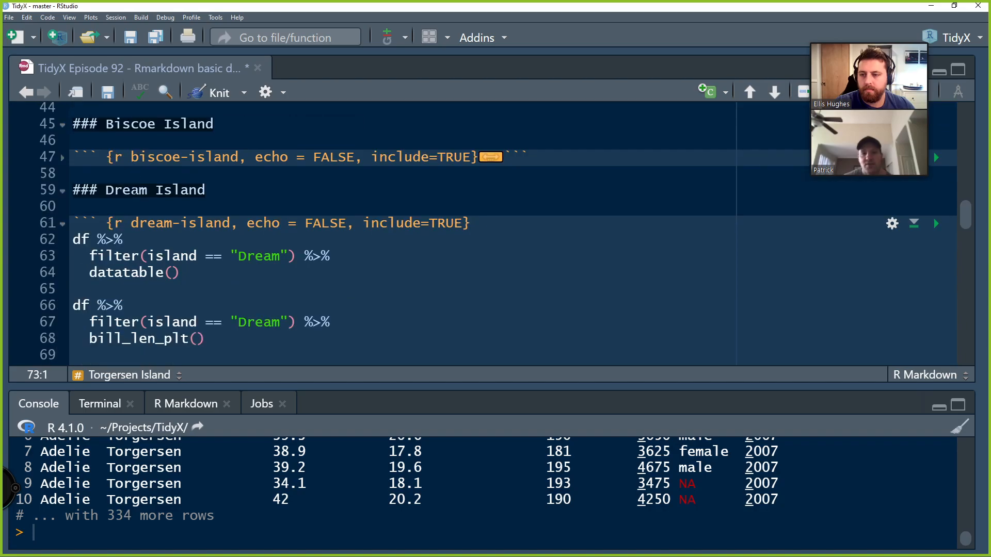
click(62, 157)
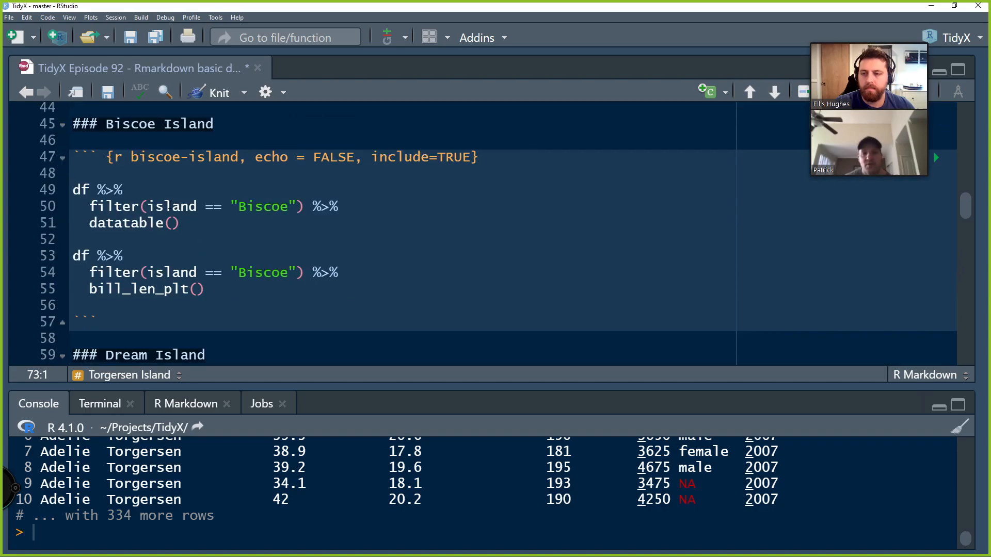
click(306, 206)
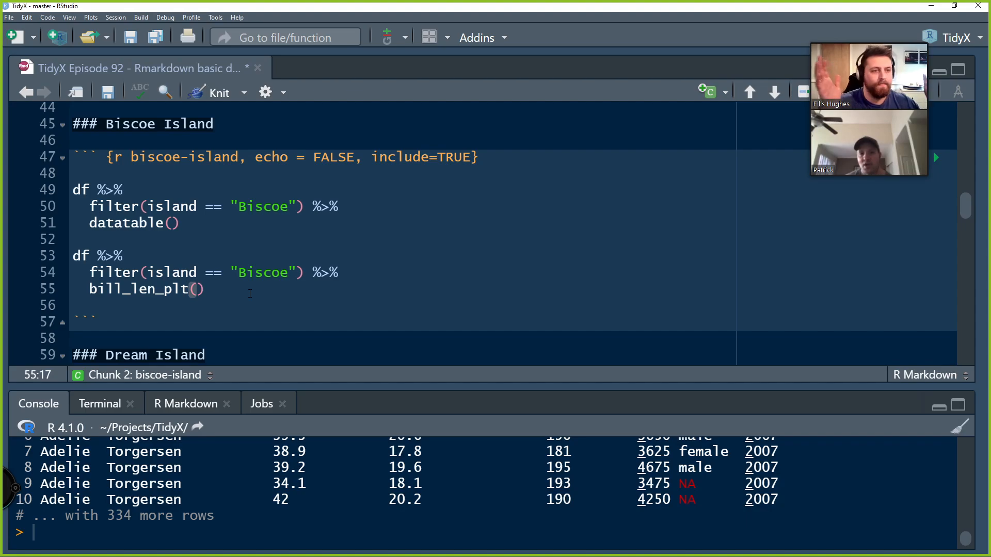
Review the Dream and Torgersen chunks and fold the biscoe-island and dream-island chunks
scroll(down, 3)
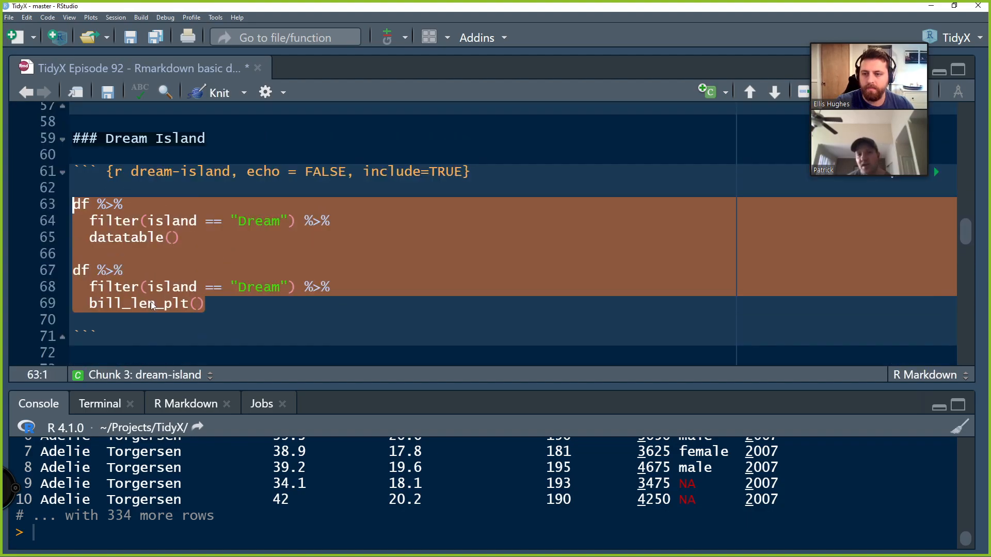
scroll(down, 3)
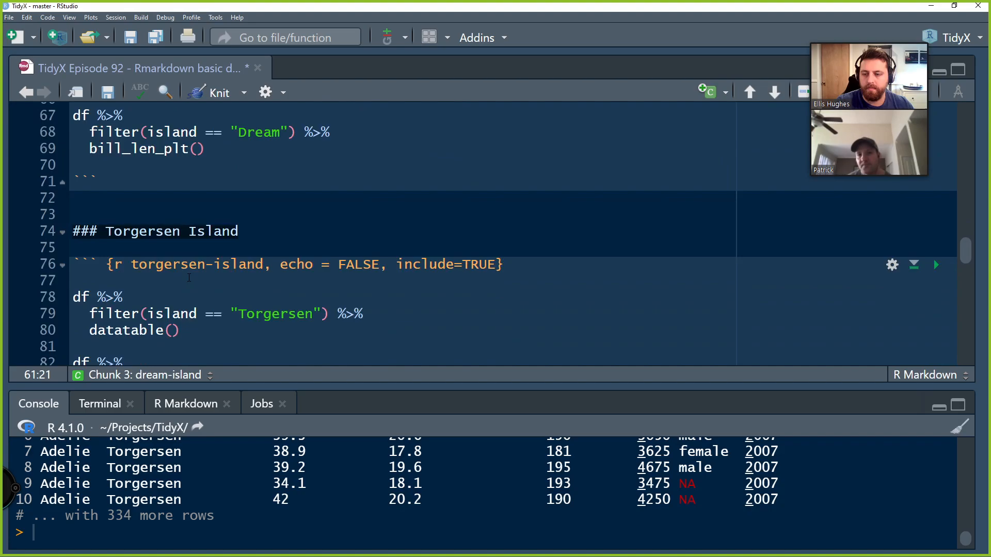
double_click(197, 202)
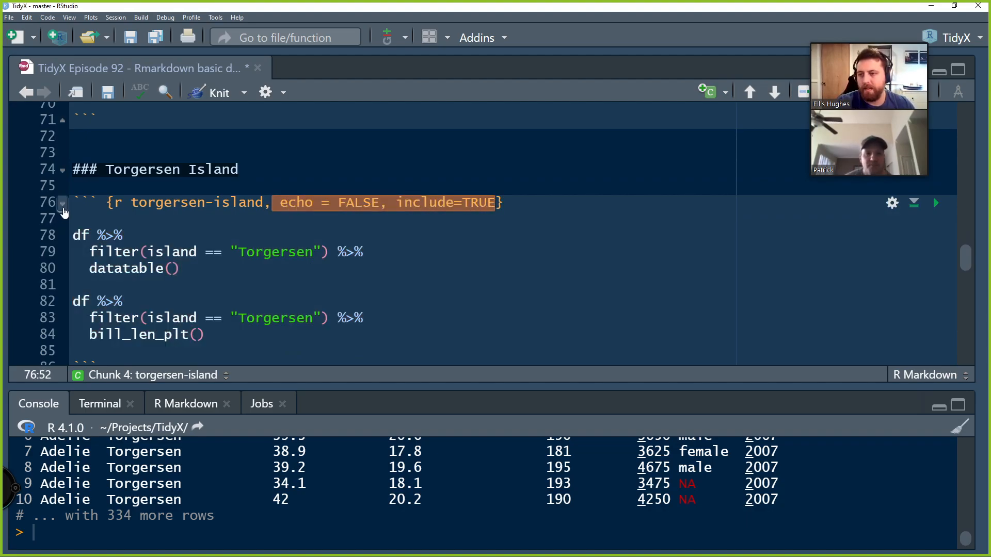
scroll(down, 3)
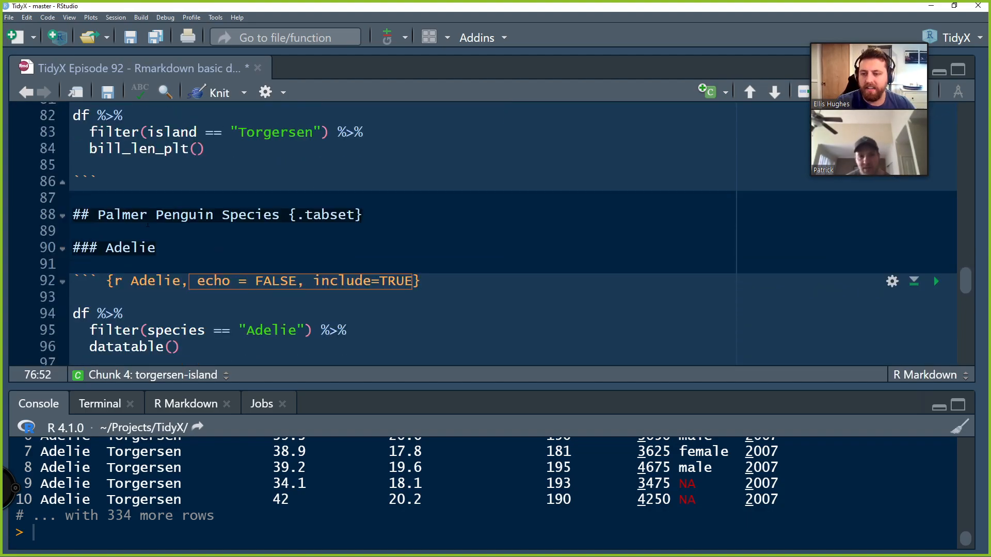
scroll(up, 3)
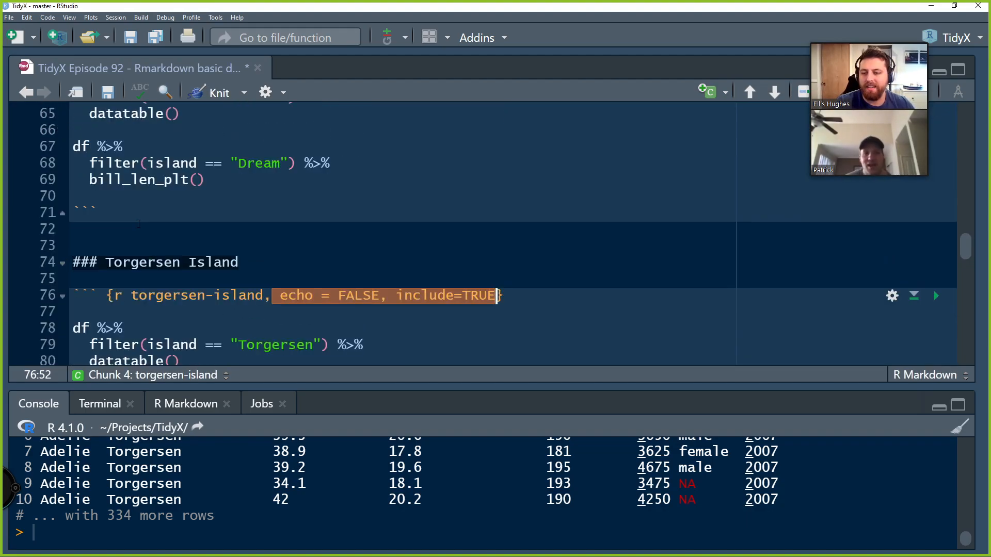
scroll(down, 3)
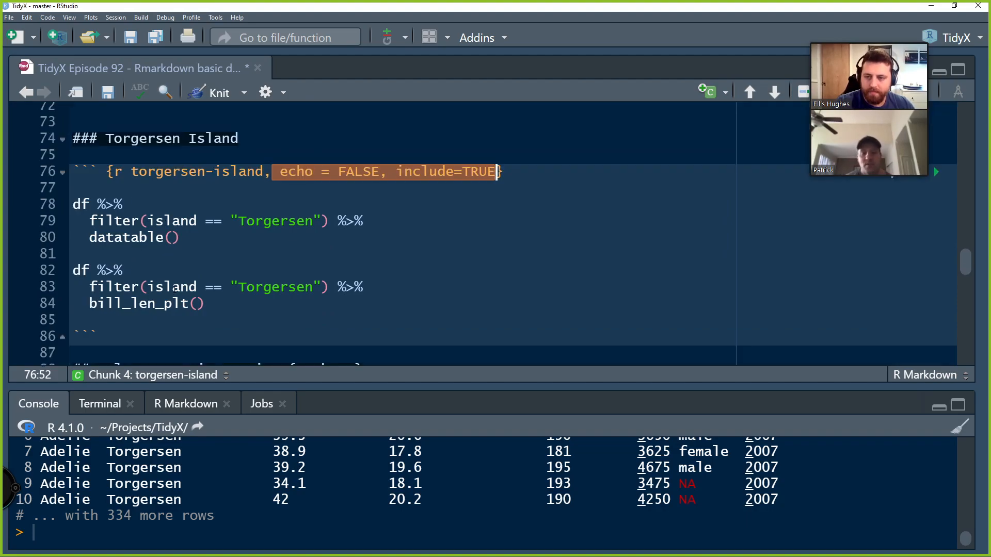
scroll(up, 3)
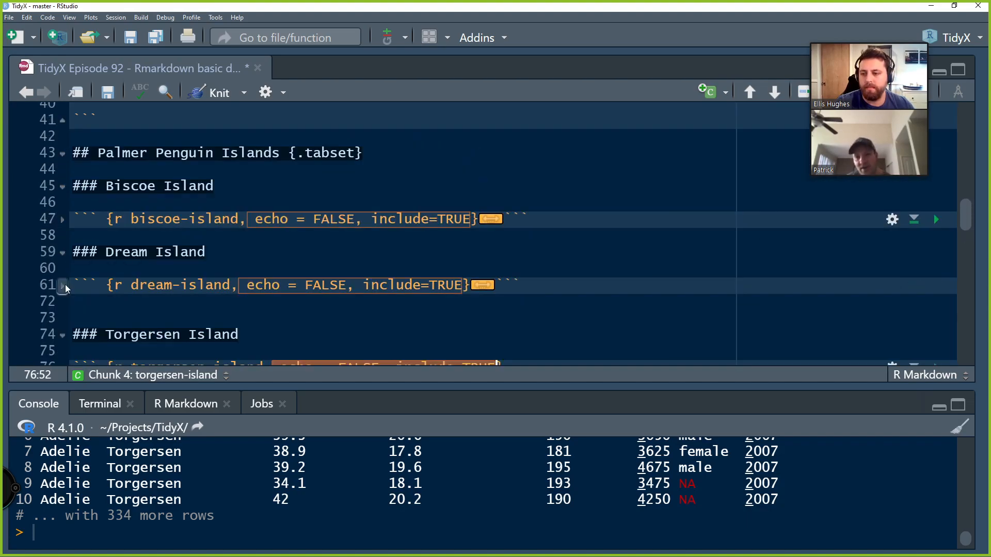
Fold the torgersen-island, Adelie, Gentoo and Chinstrap chunks under the species tabset heading
scroll(down, 3)
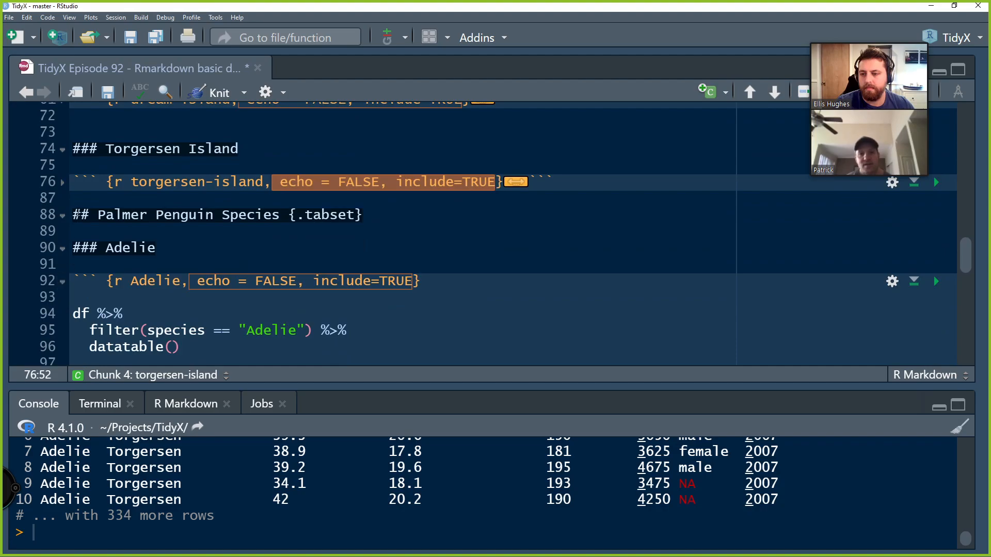
click(406, 214)
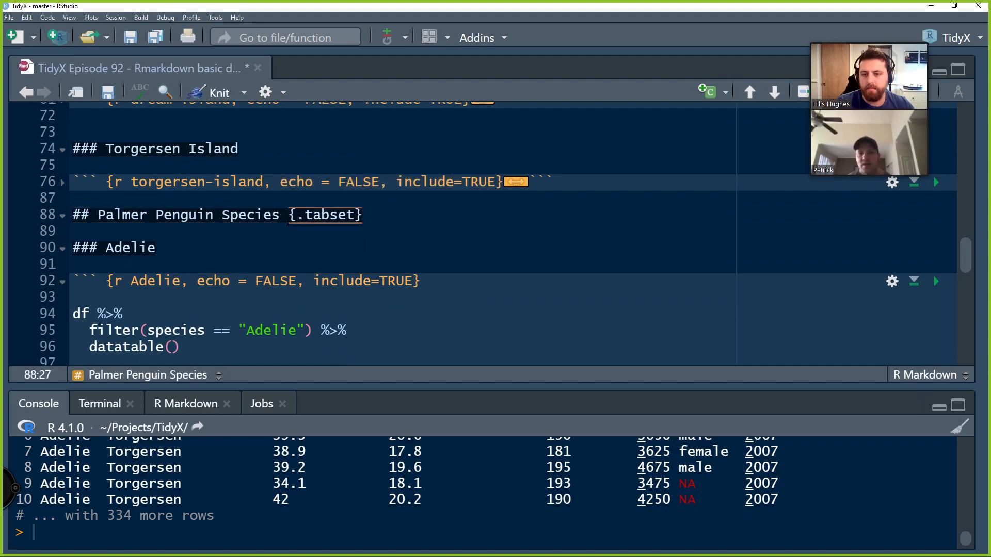
click(92, 214)
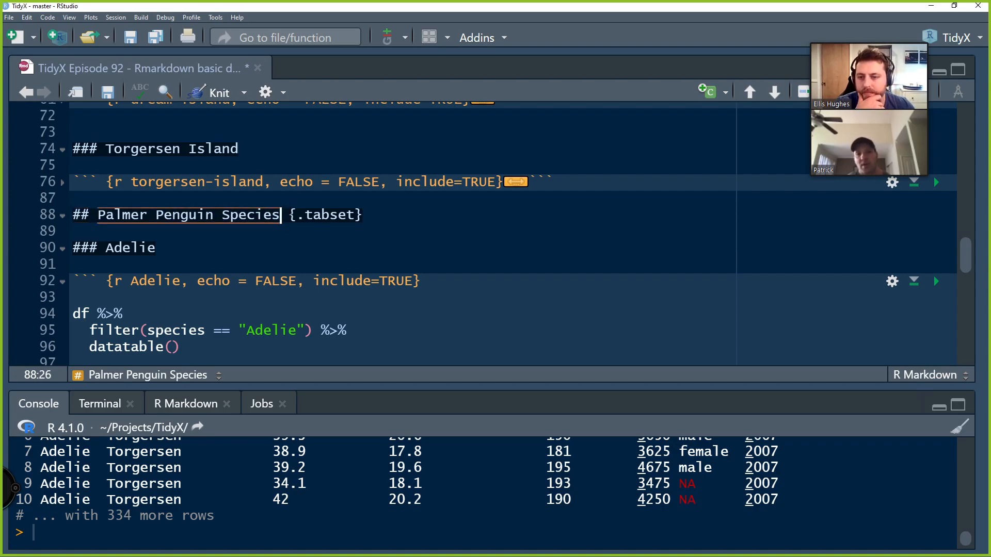
click(189, 214)
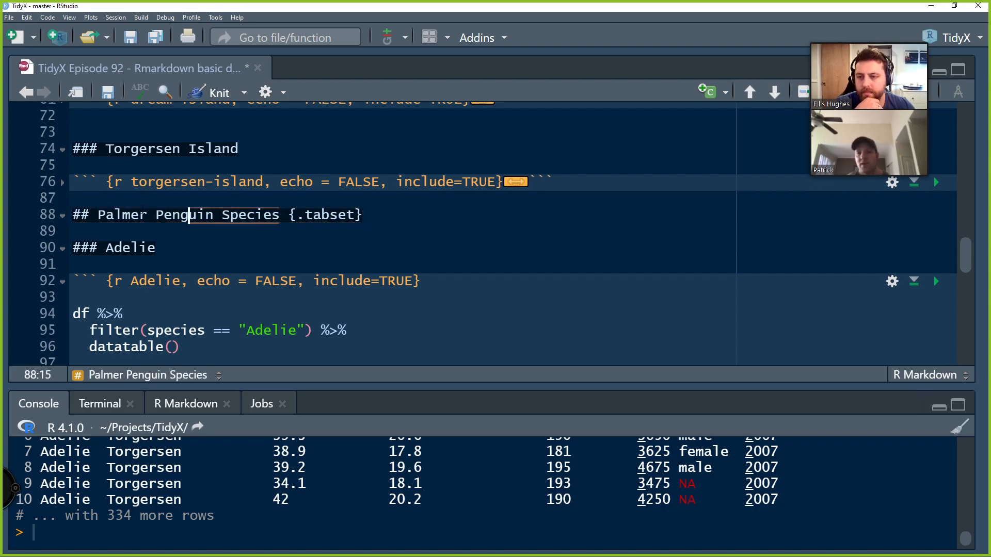
click(271, 214)
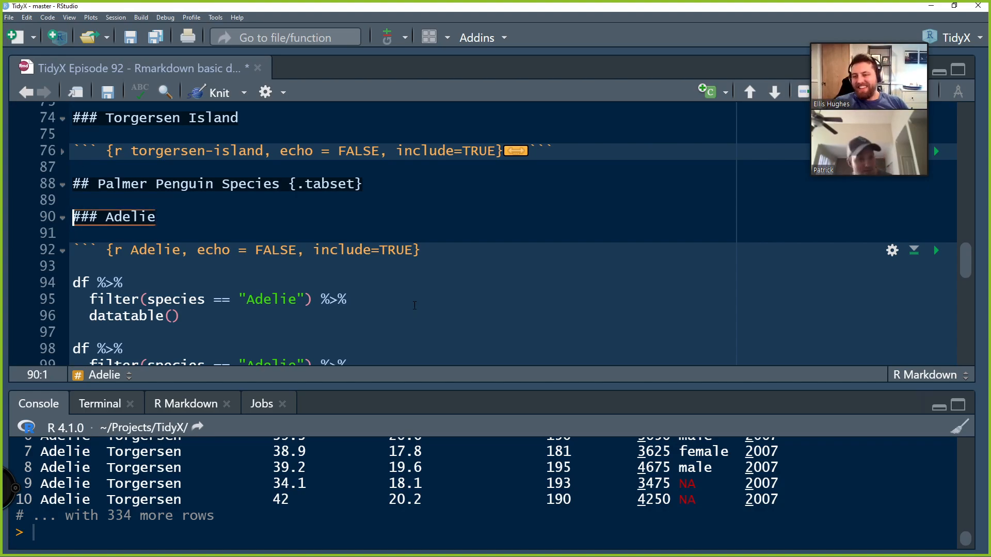
scroll(down, 3)
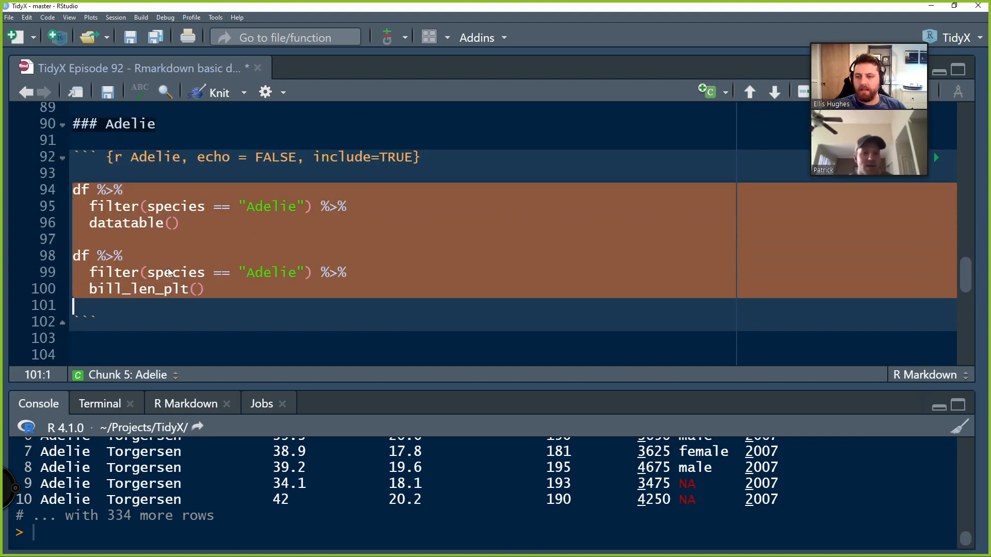
scroll(down, 3)
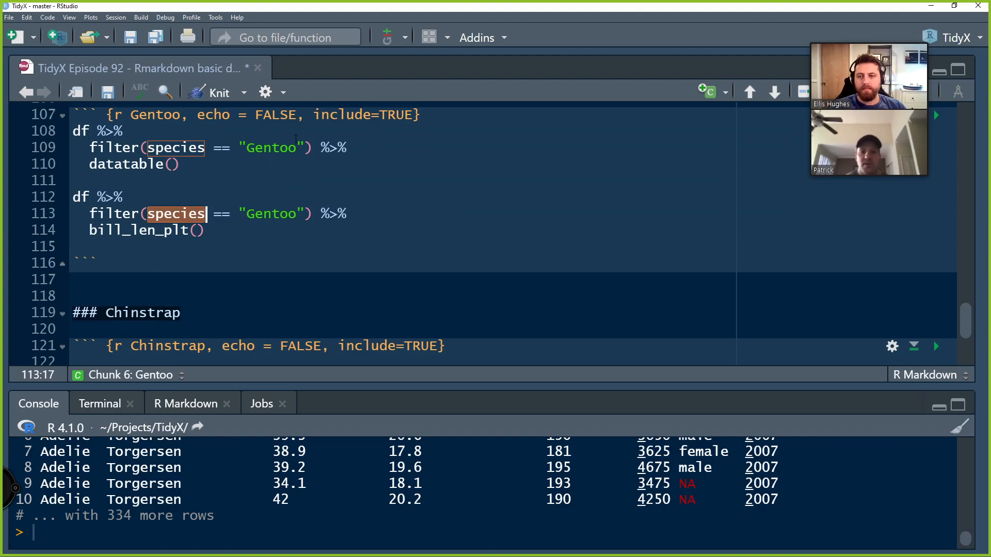
scroll(up, 3)
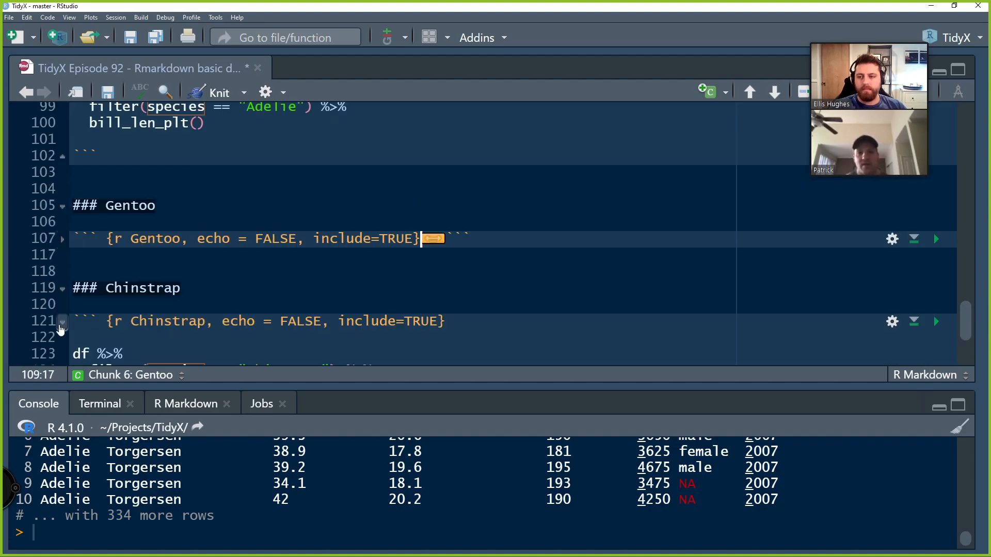
scroll(up, 3)
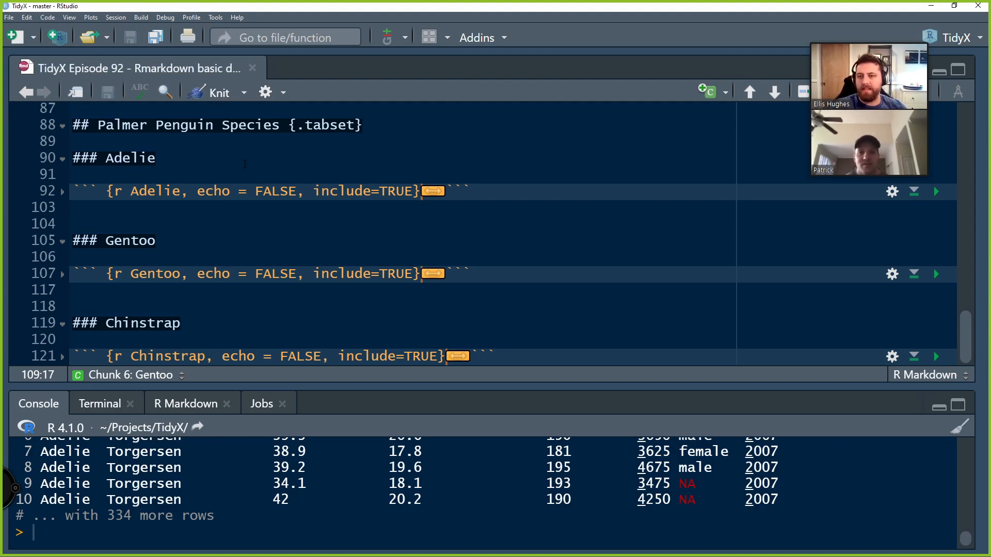
click(218, 92)
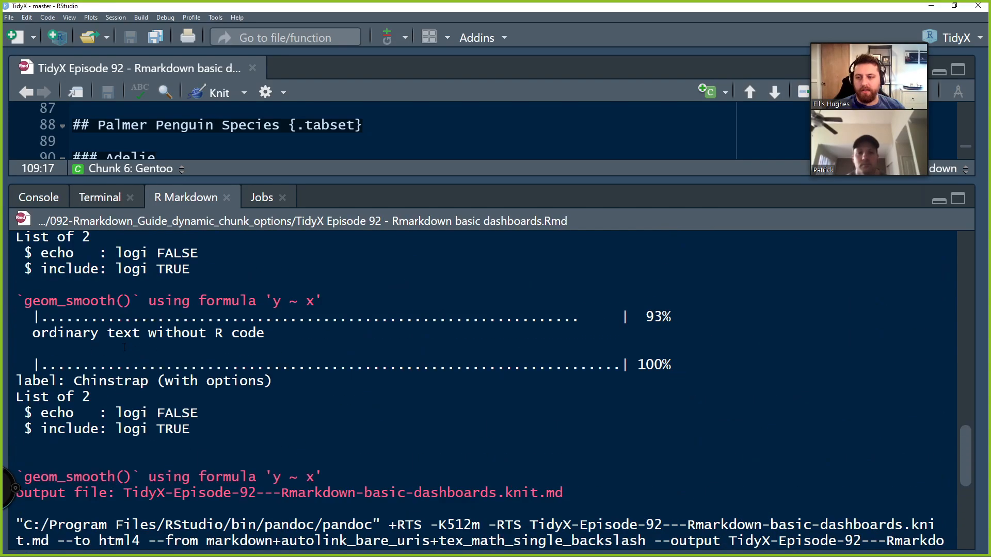
scroll(down, 3)
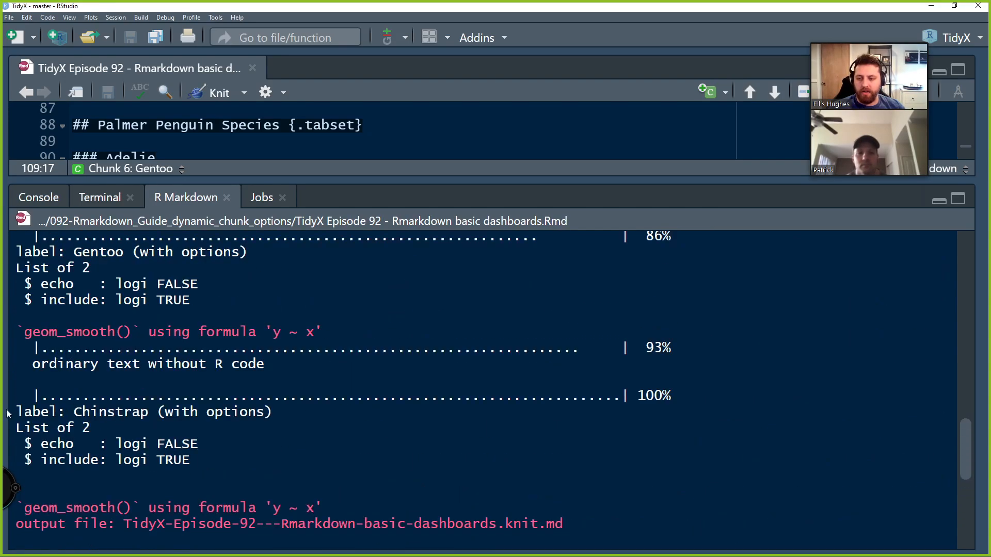
double_click(107, 411)
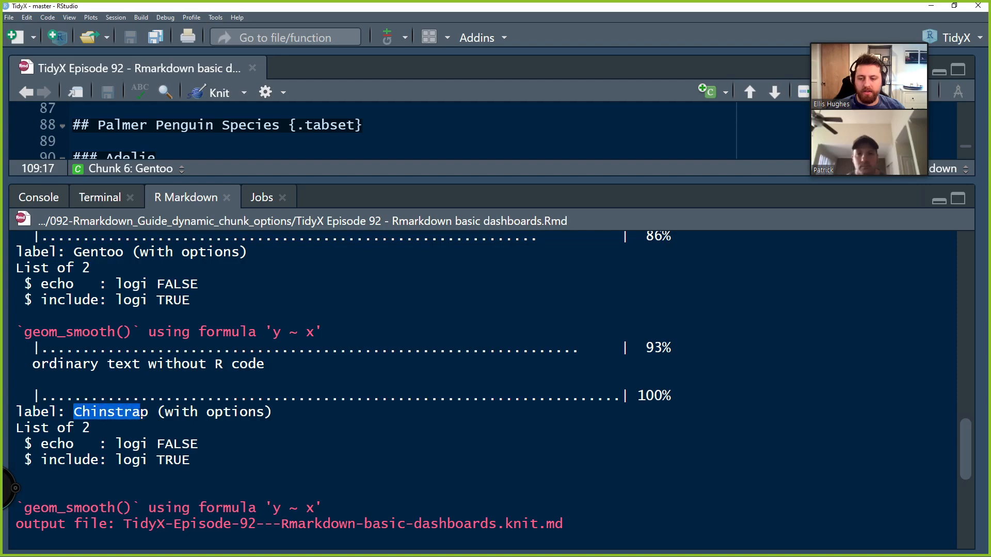
scroll(down, 3)
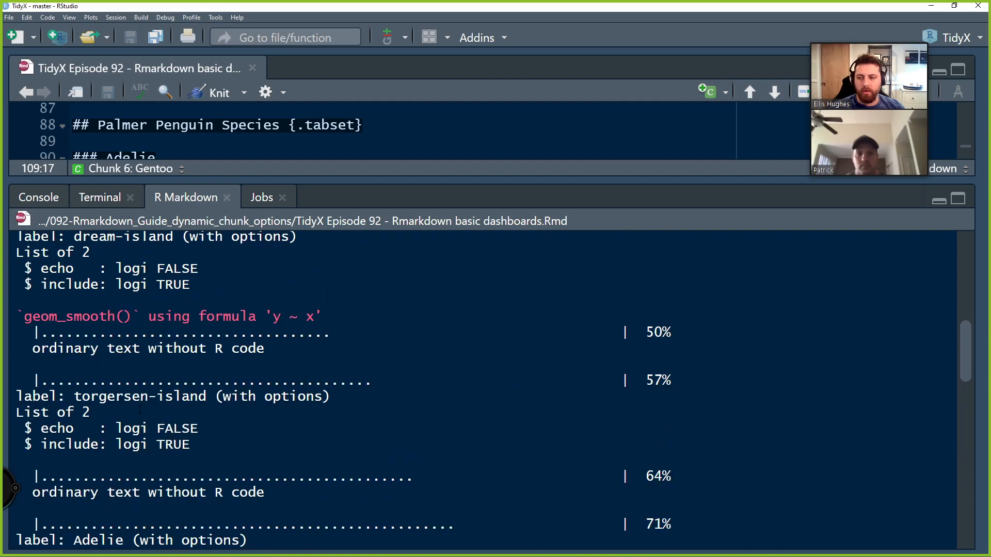
double_click(139, 396)
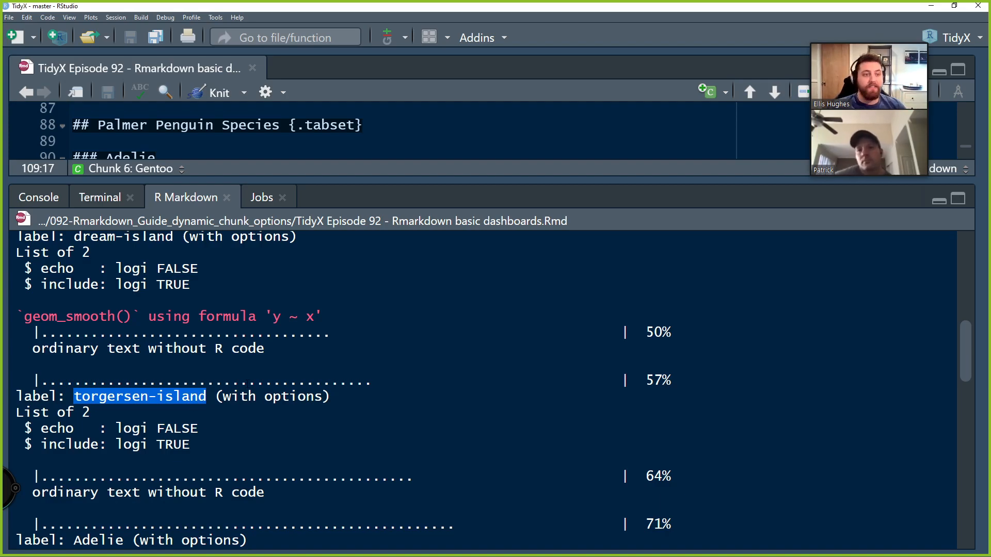
scroll(down, 3)
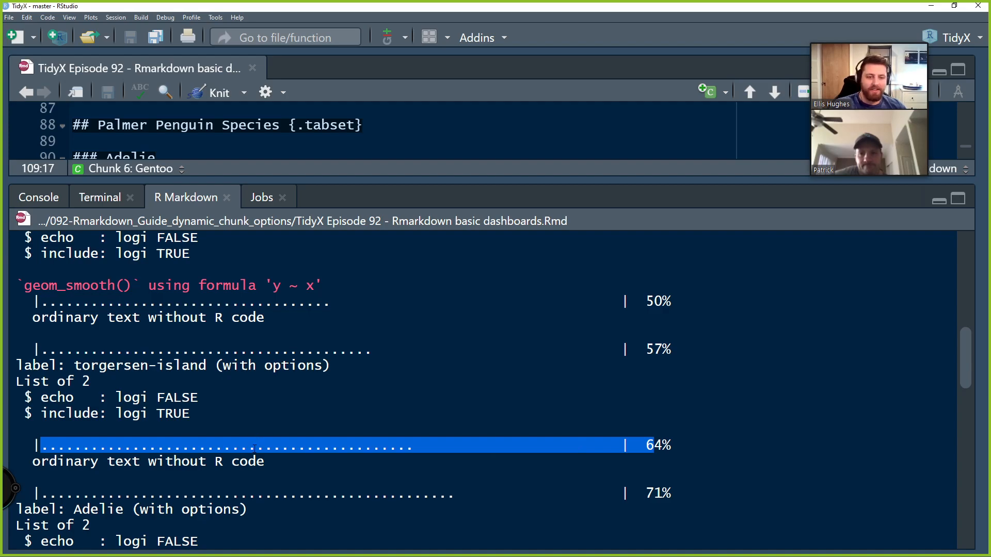
scroll(down, 3)
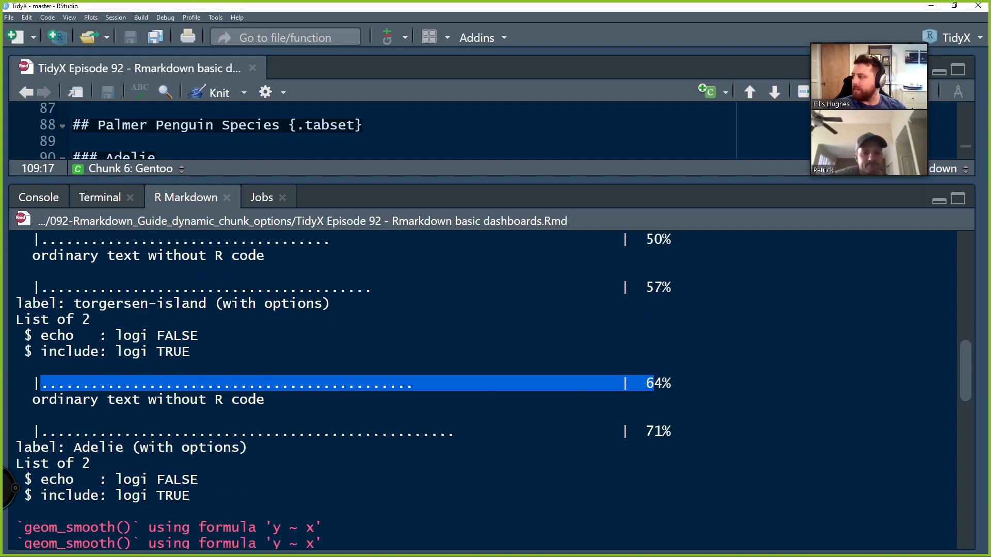
click(219, 93)
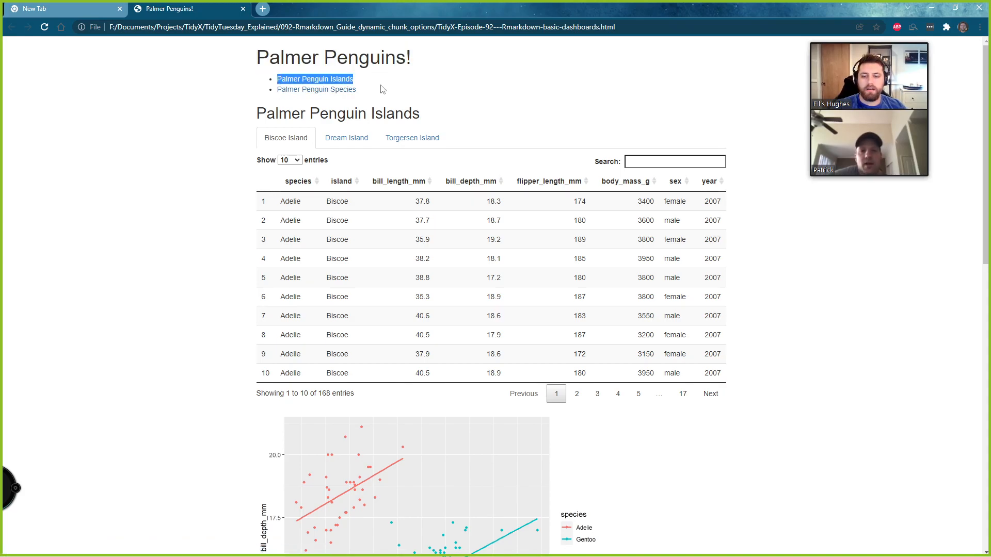
mouse_move(333, 90)
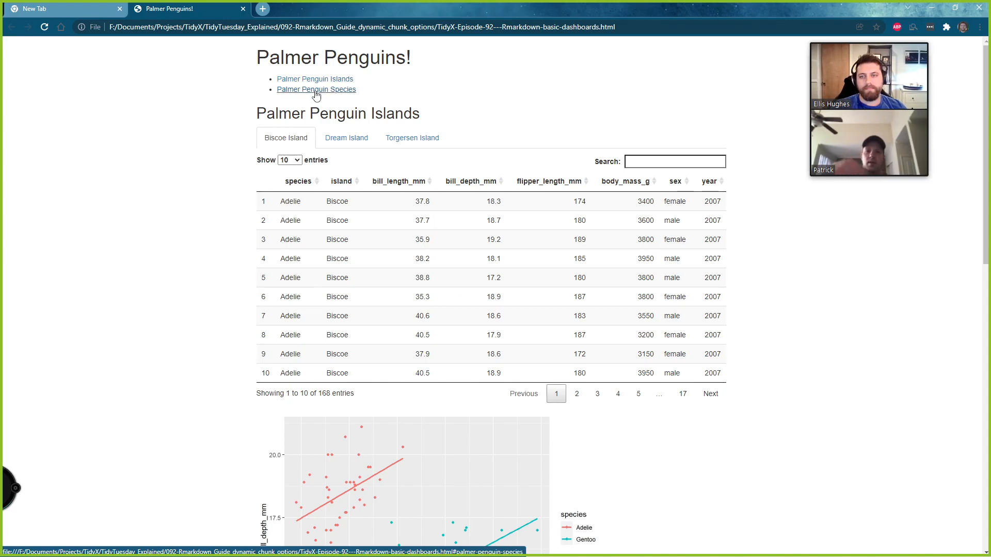
mouse_move(315, 79)
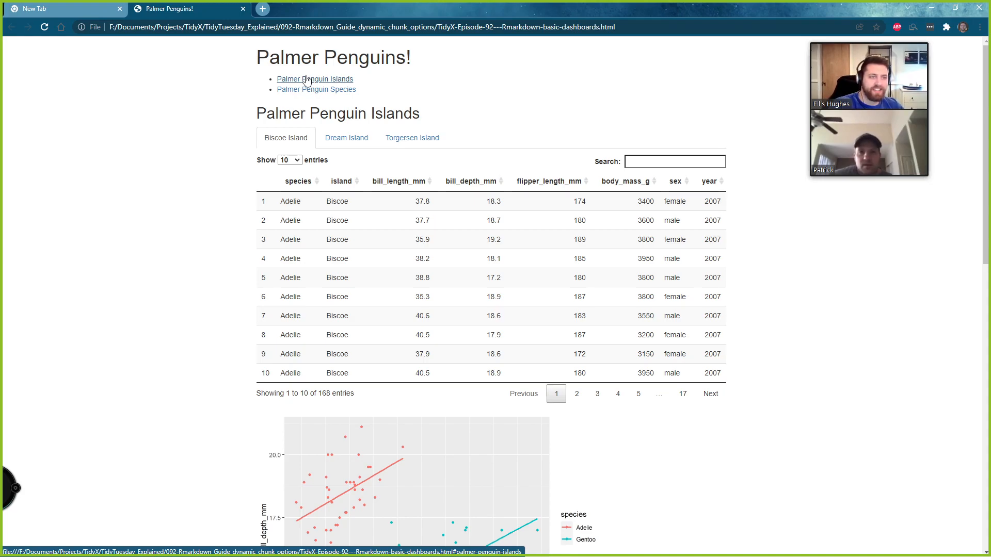
mouse_move(339, 92)
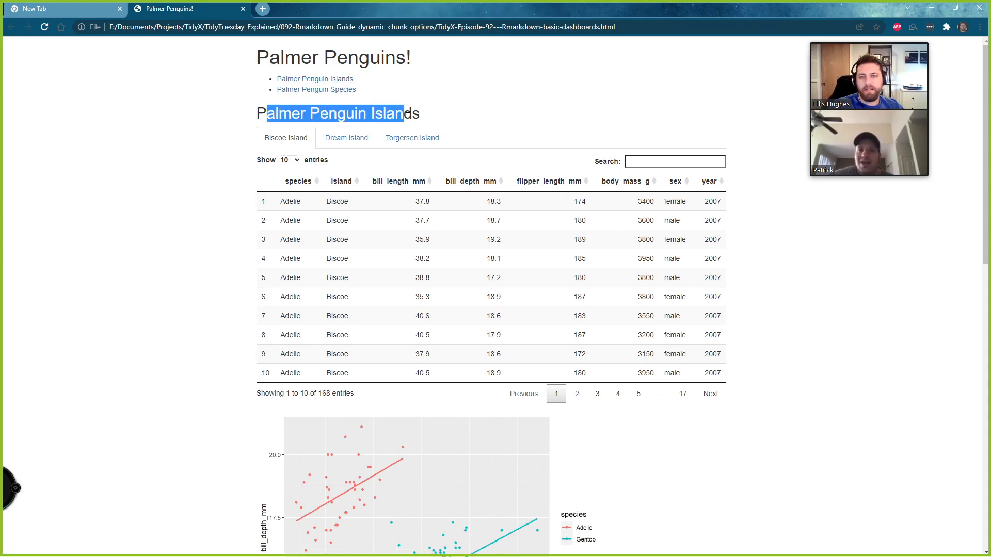
Browse the island tabs: Dream, Biscoe at 50 rows per page, and Torgersen's last page
click(346, 138)
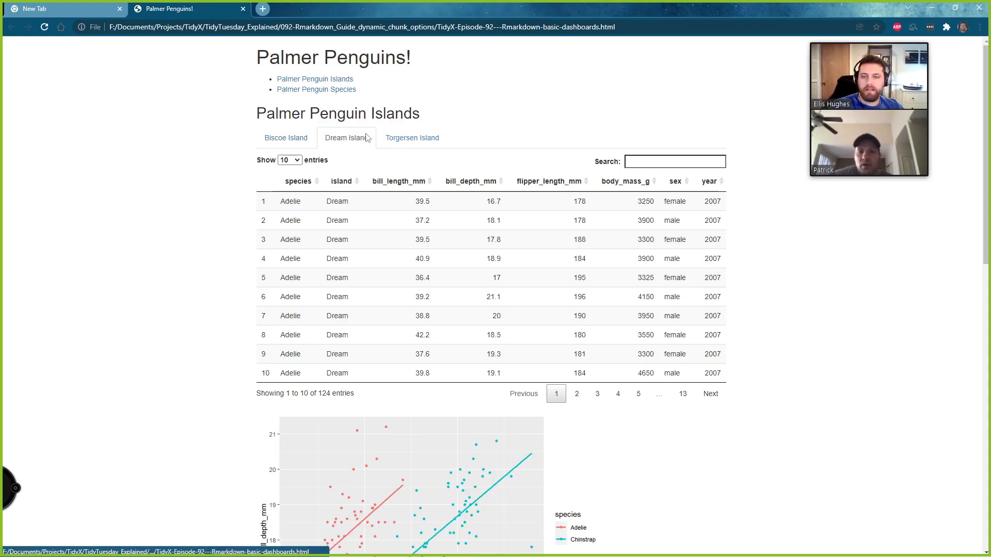
mouse_move(411, 138)
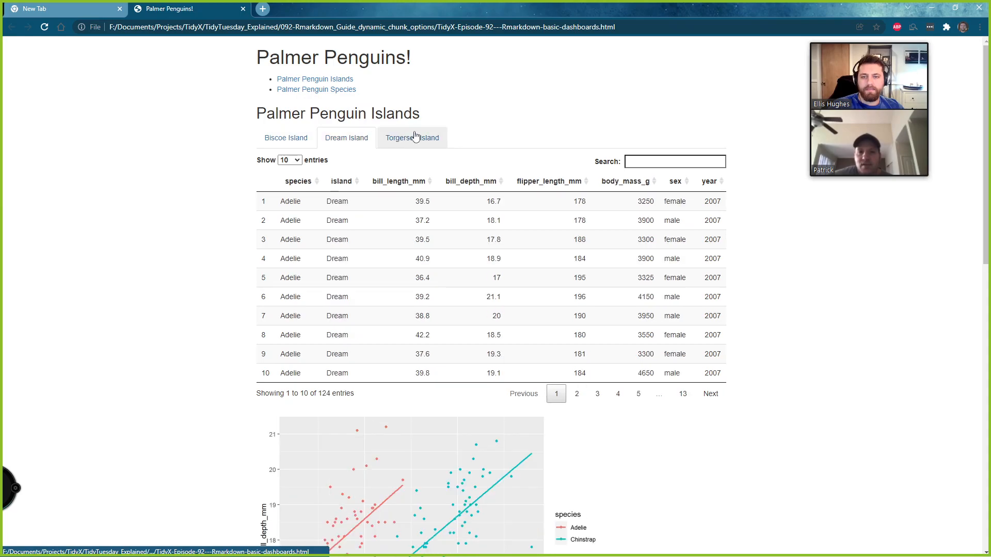
click(412, 137)
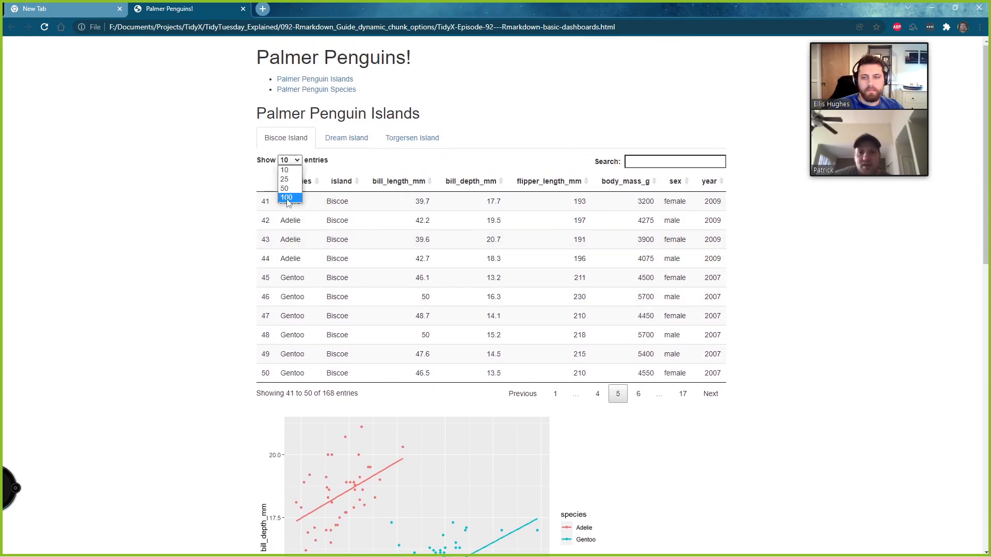
click(285, 197)
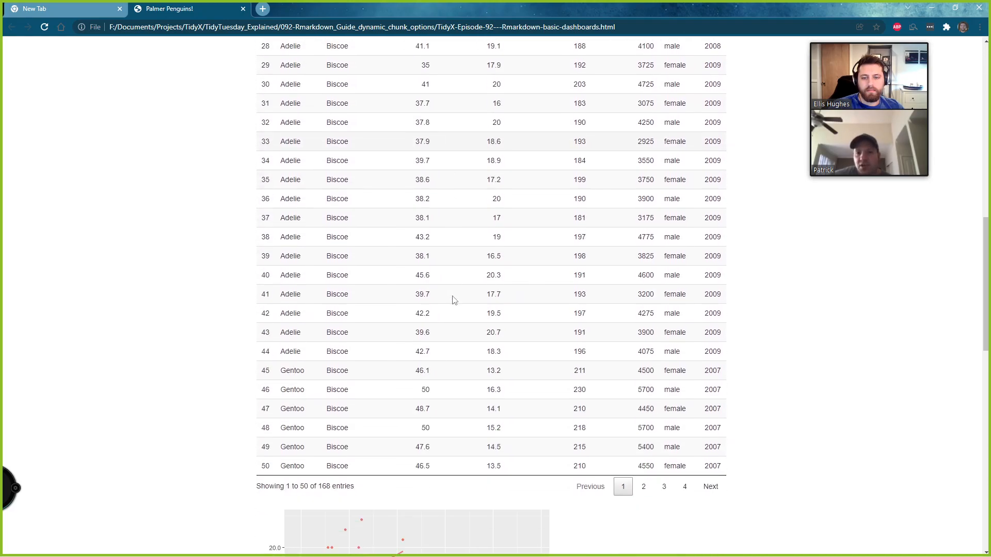
scroll(up, 3)
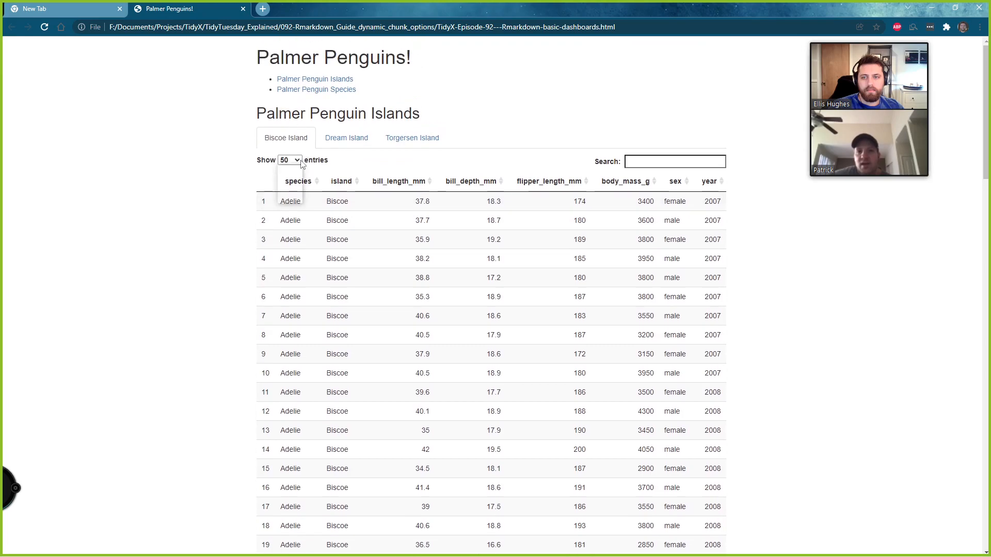
scroll(down, 3)
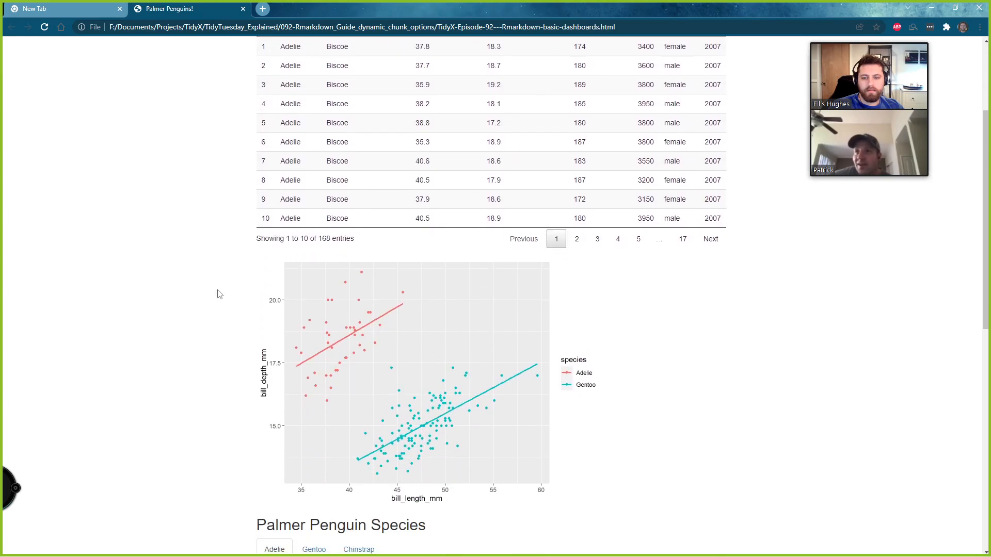
mouse_move(475, 473)
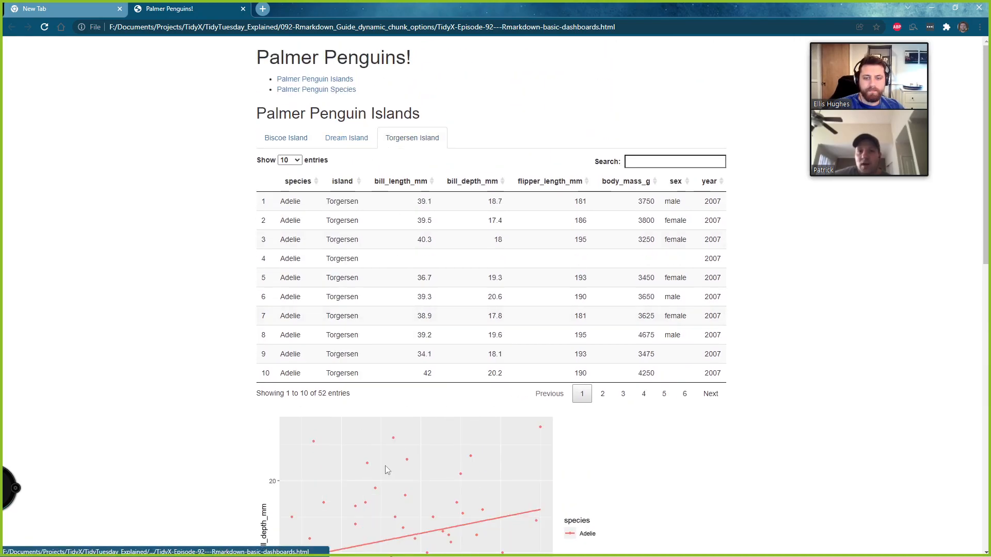
scroll(down, 3)
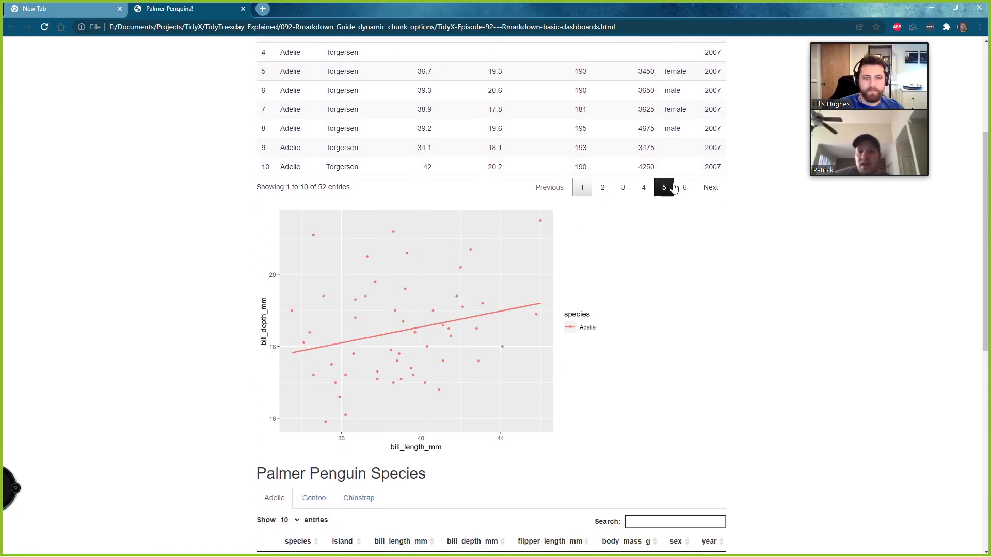
click(684, 187)
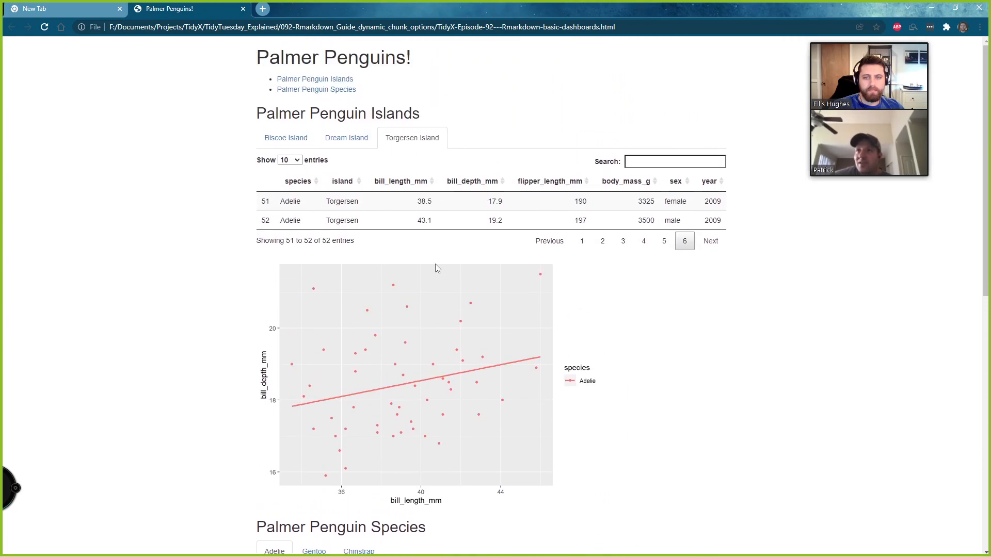
scroll(down, 3)
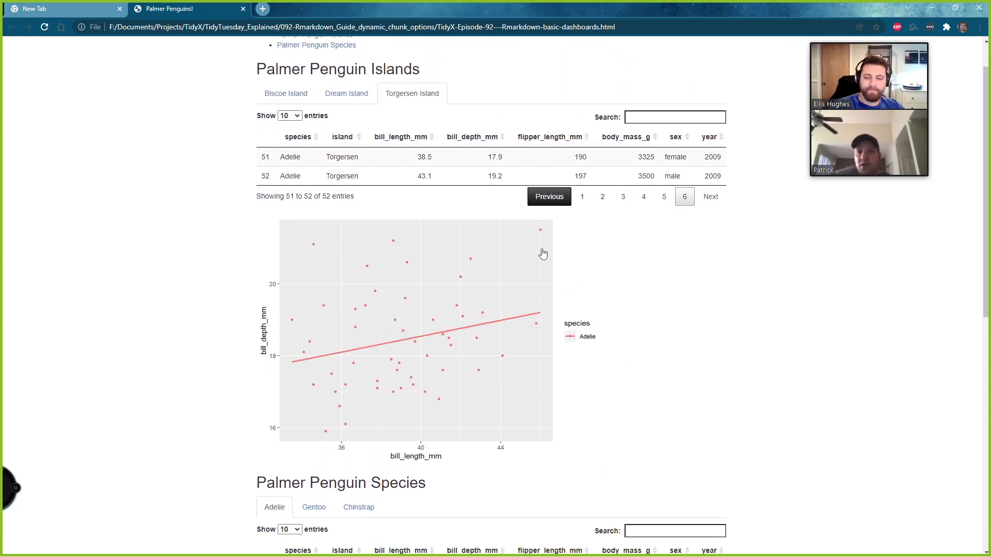
scroll(up, 3)
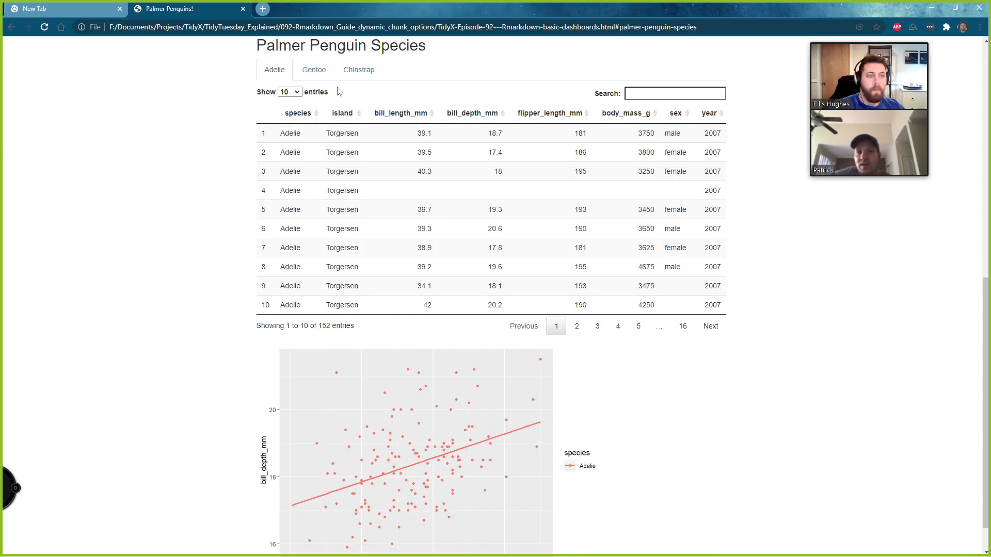
scroll(up, 3)
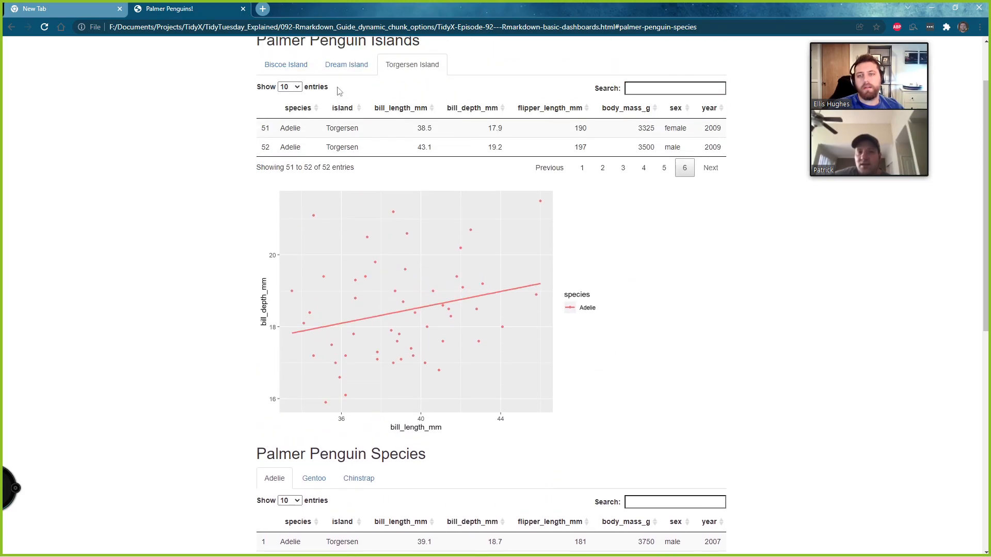
scroll(down, 3)
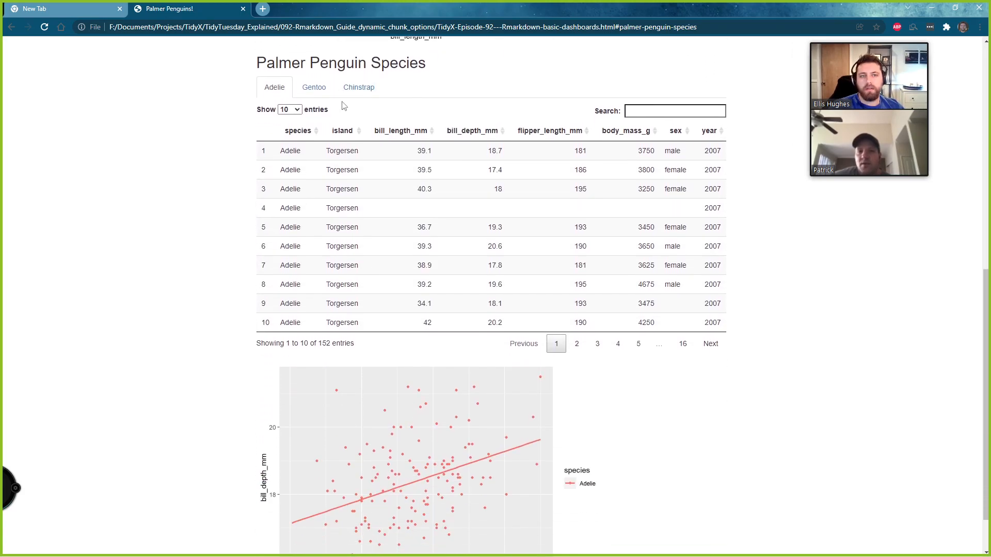
Switch from the Chinstrap tab to Adelie and page its table to page 13
click(358, 87)
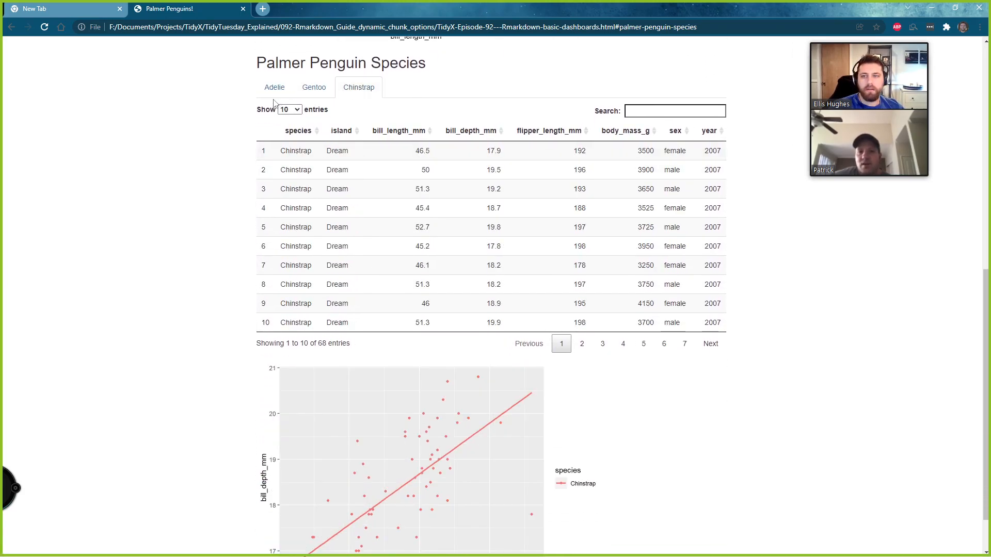
click(273, 87)
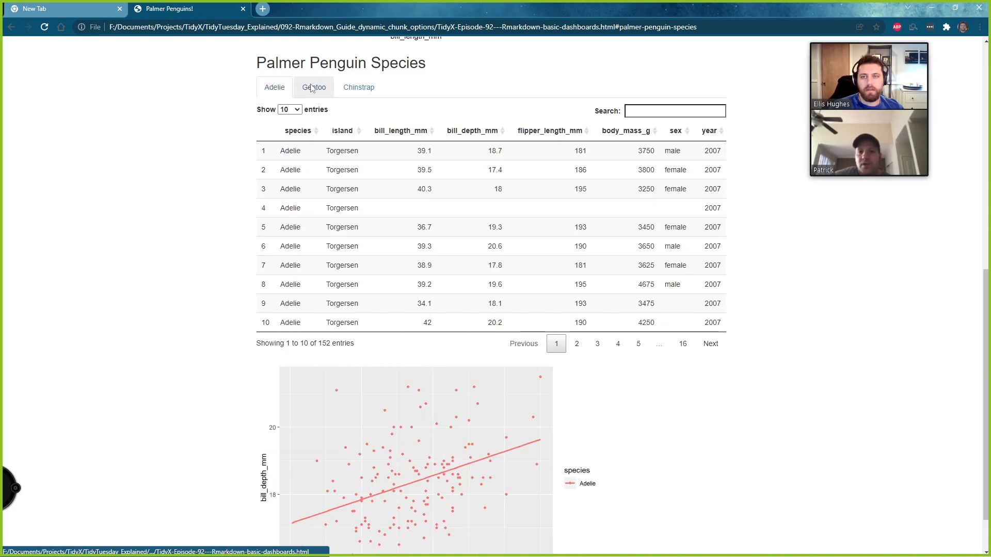
mouse_move(548, 362)
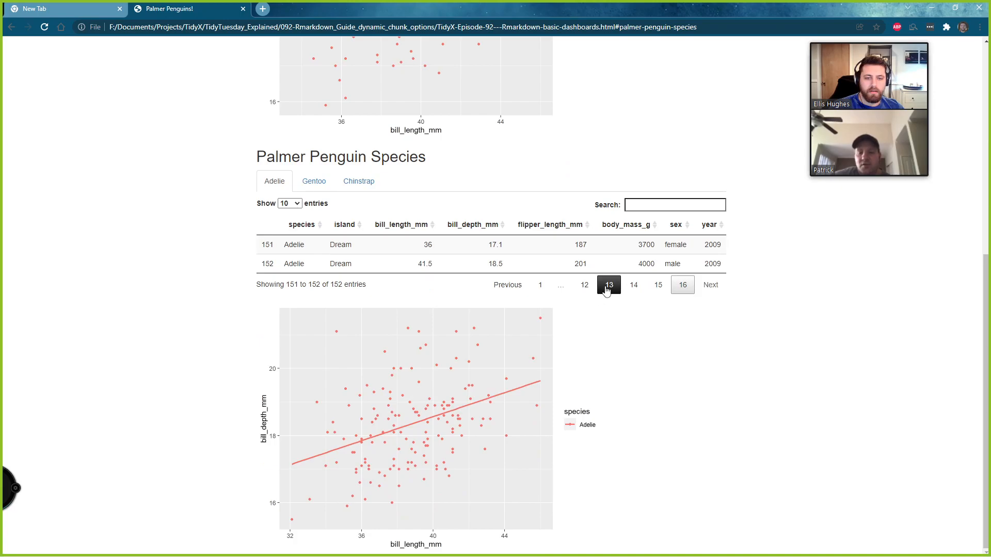
click(607, 284)
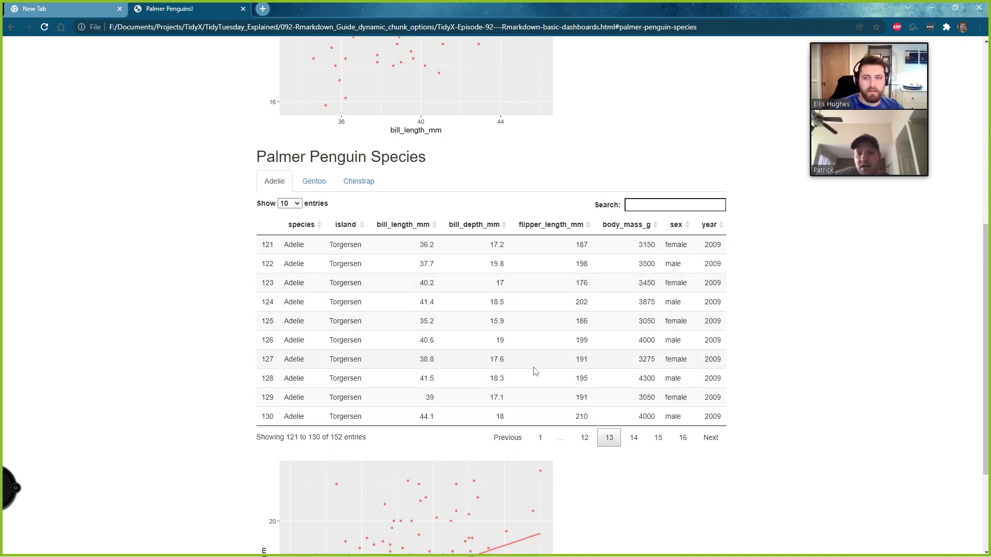
mouse_move(521, 365)
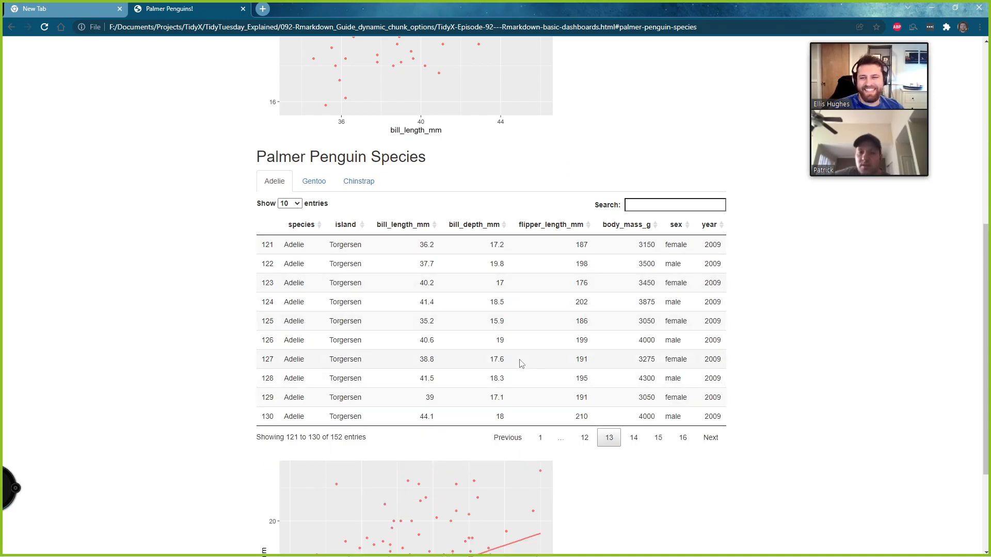
mouse_move(552, 455)
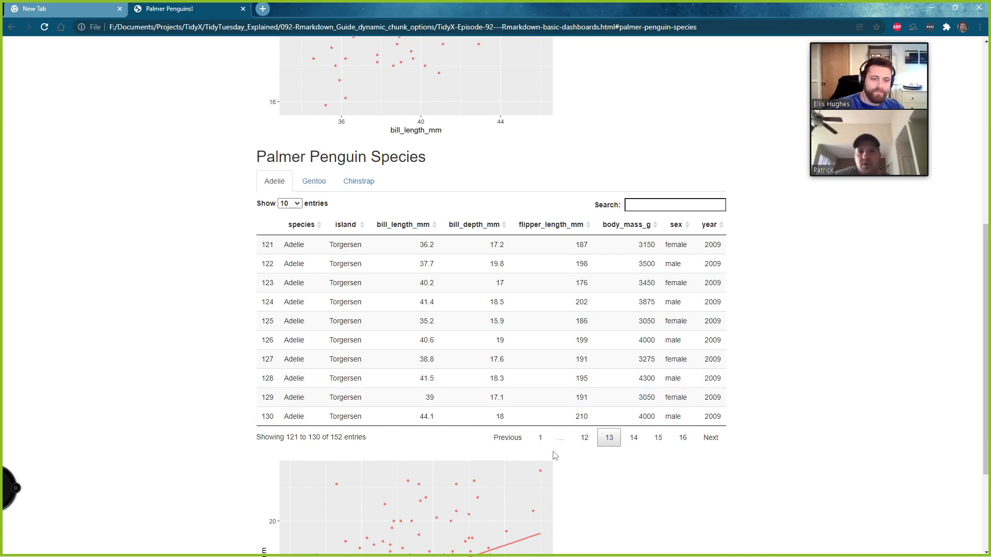
click(543, 437)
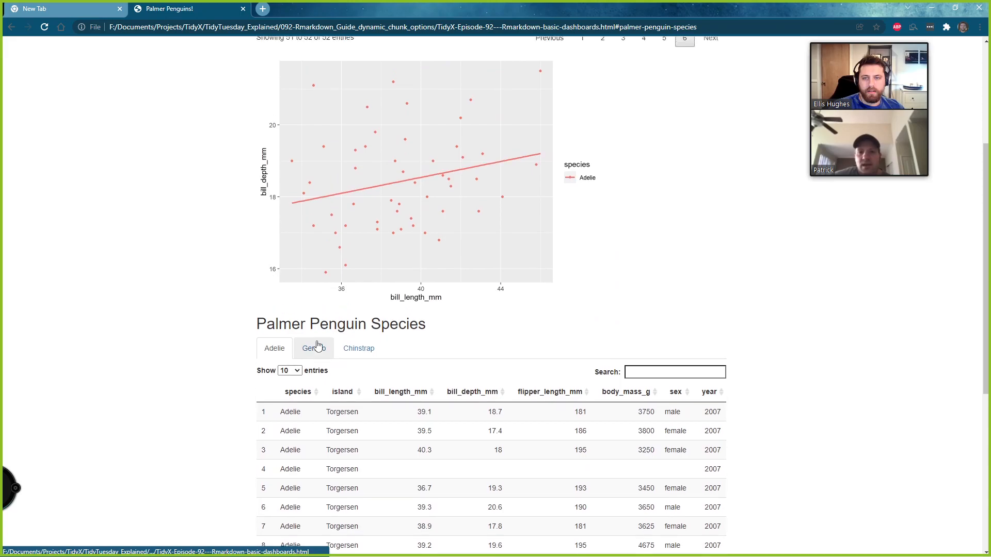
scroll(down, 3)
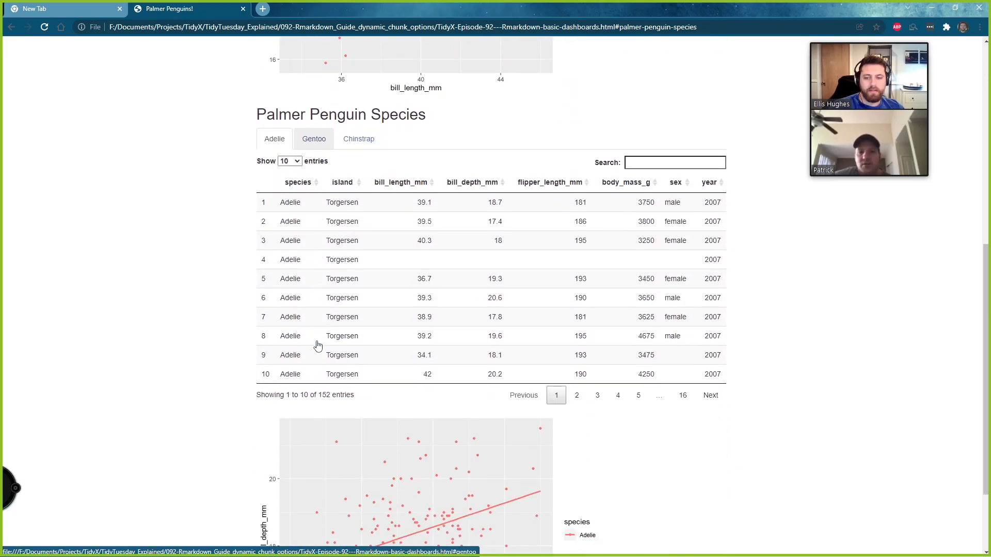
Show the Gentoo and Chinstrap tables and plots, then return to RStudio
click(313, 138)
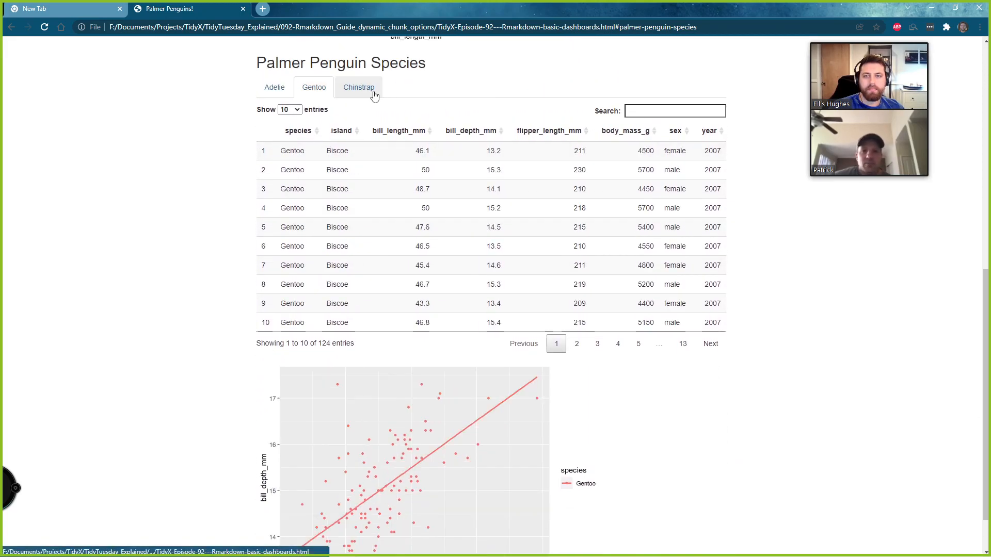
click(358, 87)
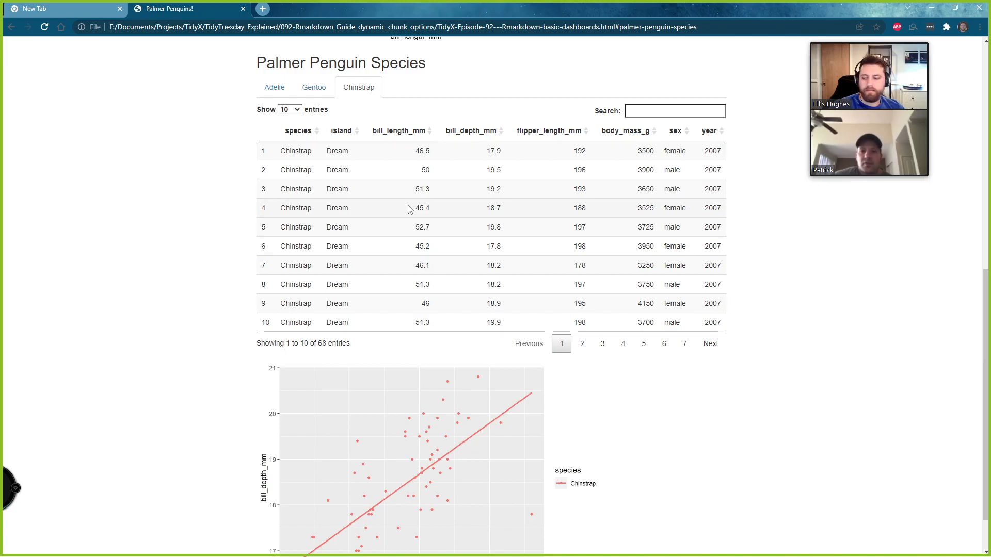
mouse_move(399, 135)
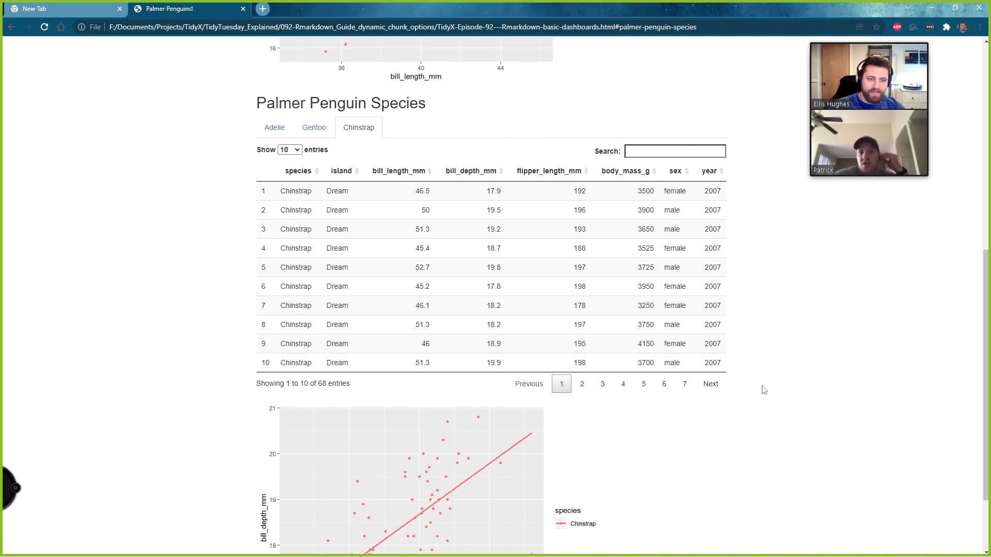
scroll(down, 3)
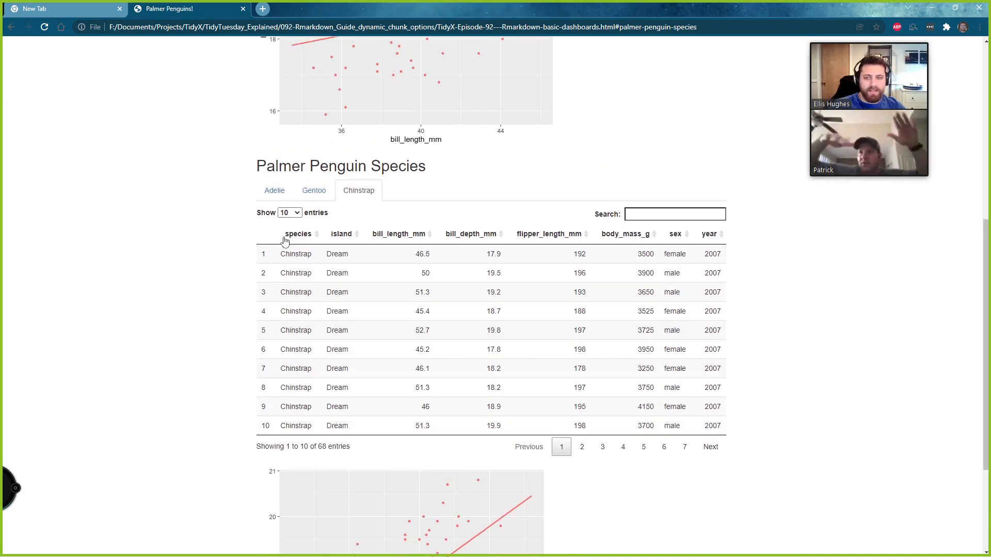
click(63, 8)
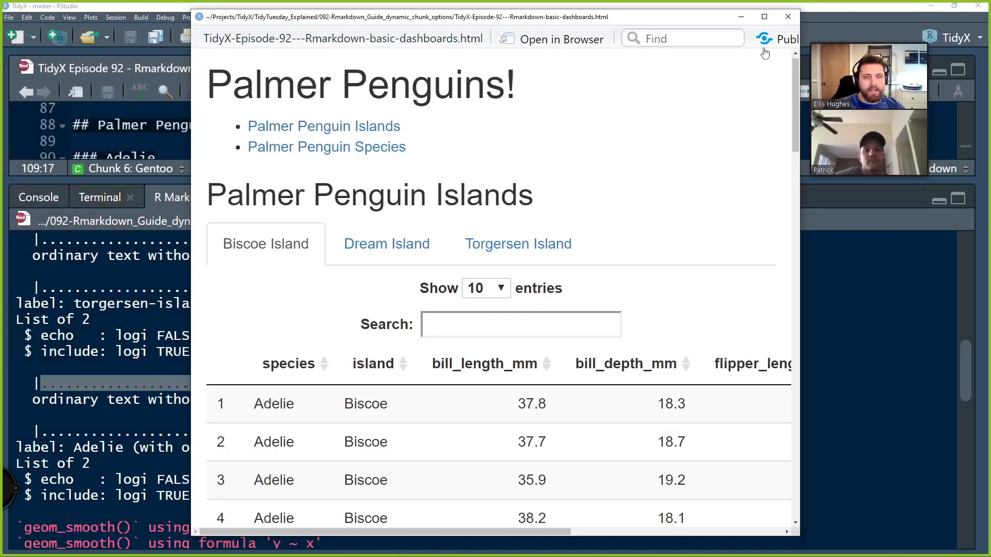
Close the preview, knit the Rmd without .tabset, and open the result in Chrome
click(788, 17)
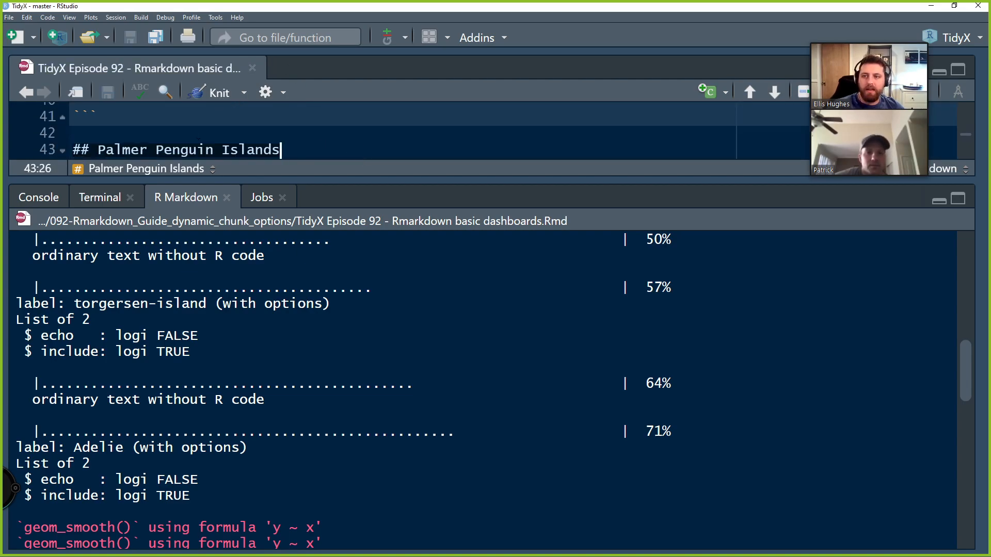
click(219, 92)
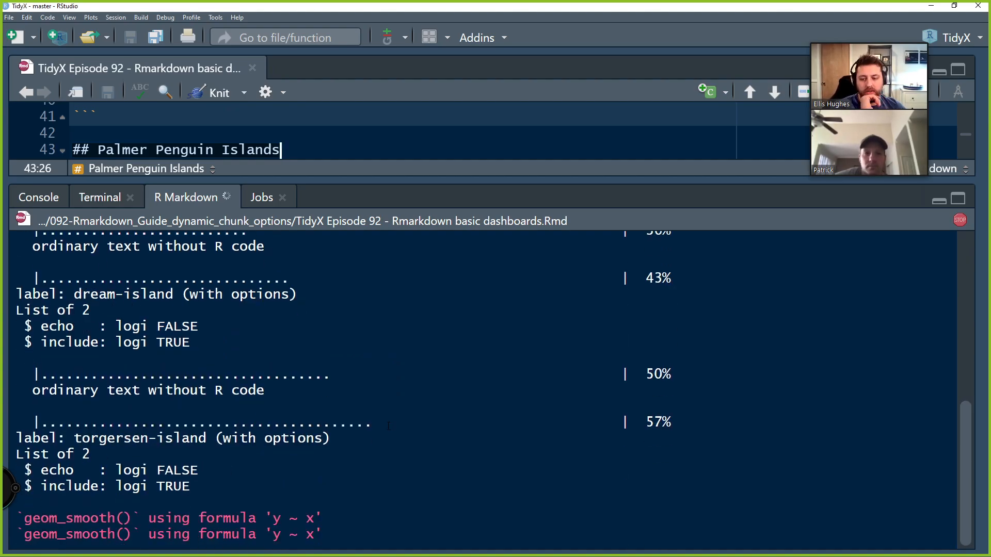
click(218, 92)
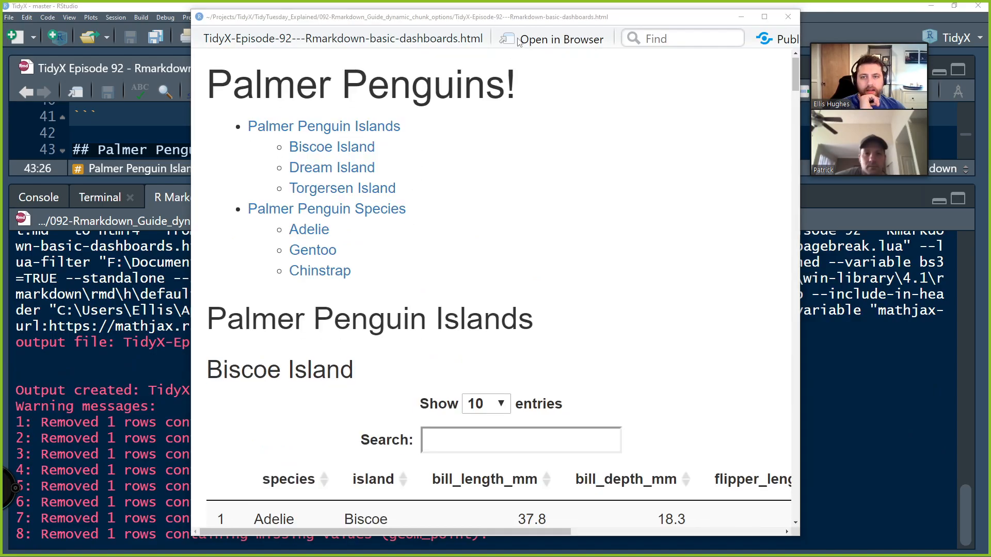
click(560, 40)
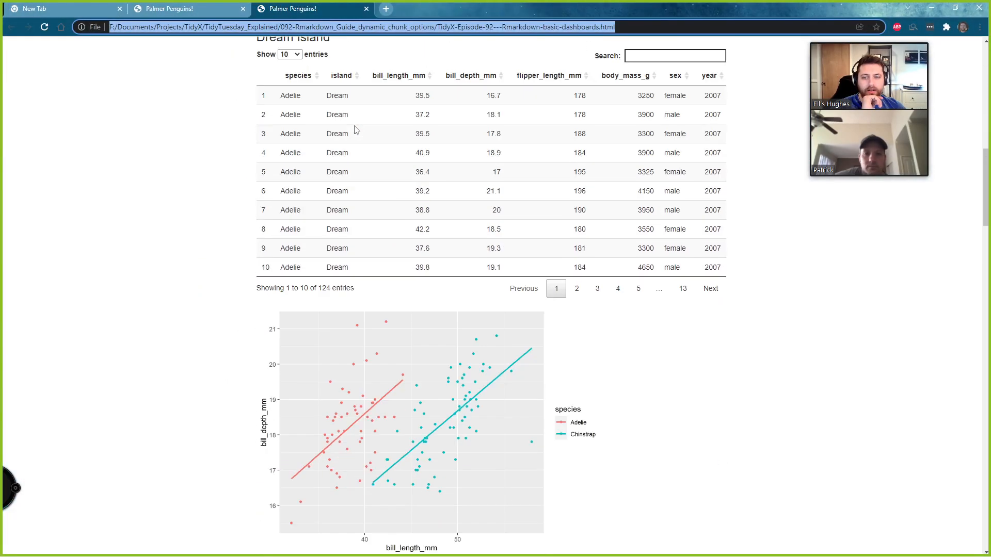
Scroll the untabbed report, then show Biscoe Island's table at rows 31–40 in the tabbed report
scroll(down, 3)
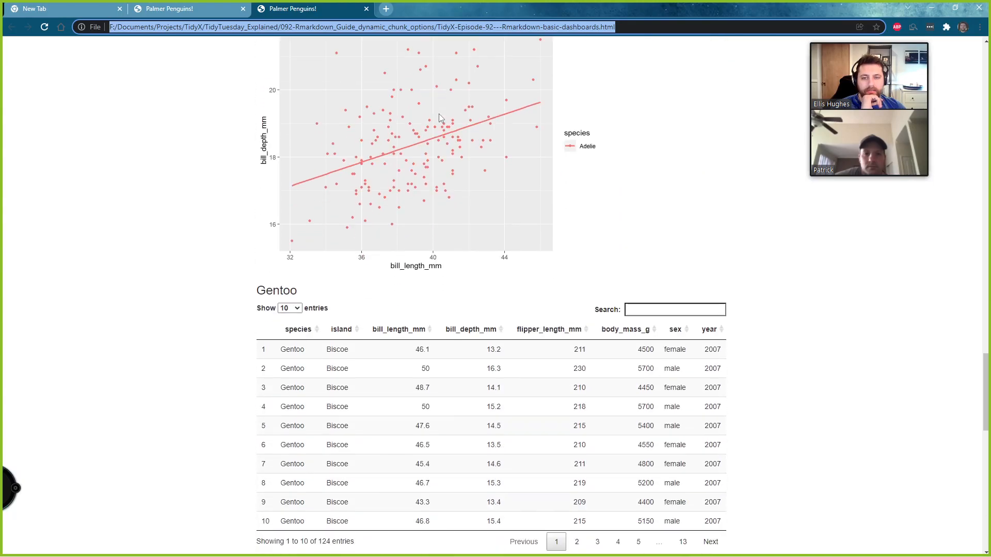
scroll(down, 3)
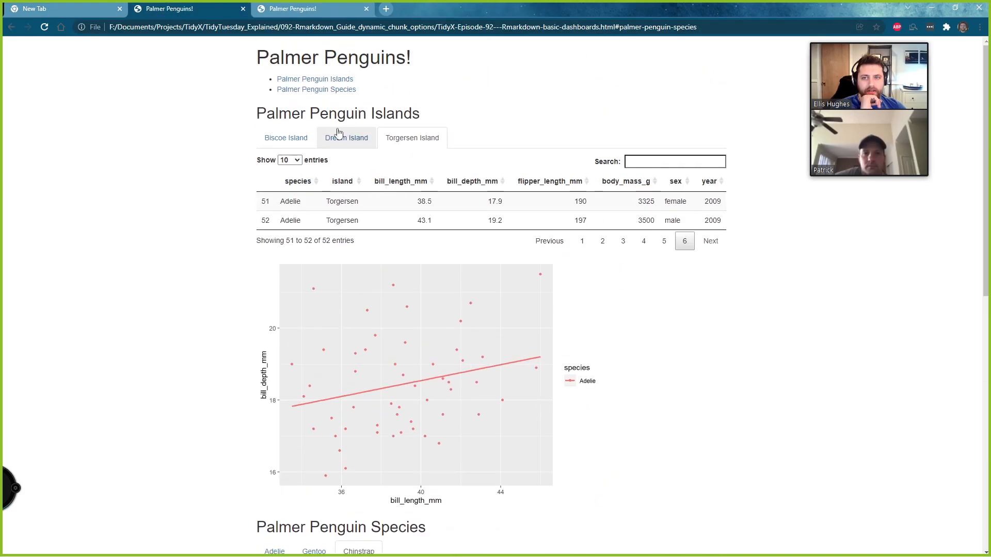
click(285, 138)
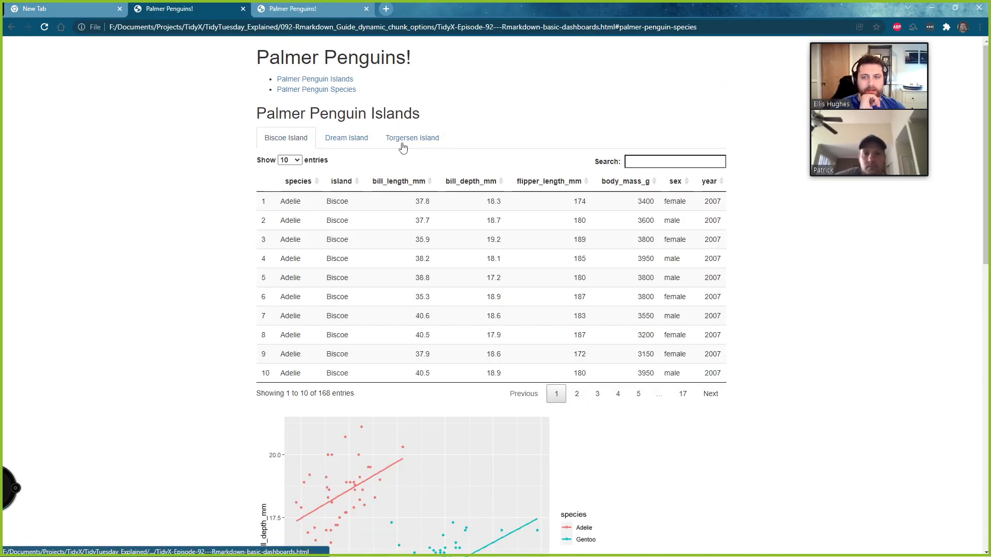
scroll(down, 3)
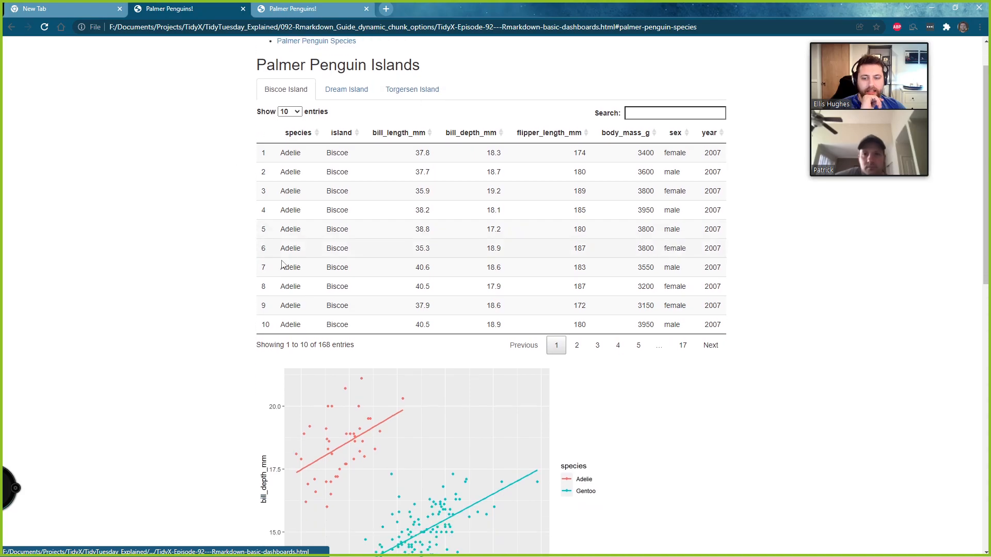
scroll(down, 3)
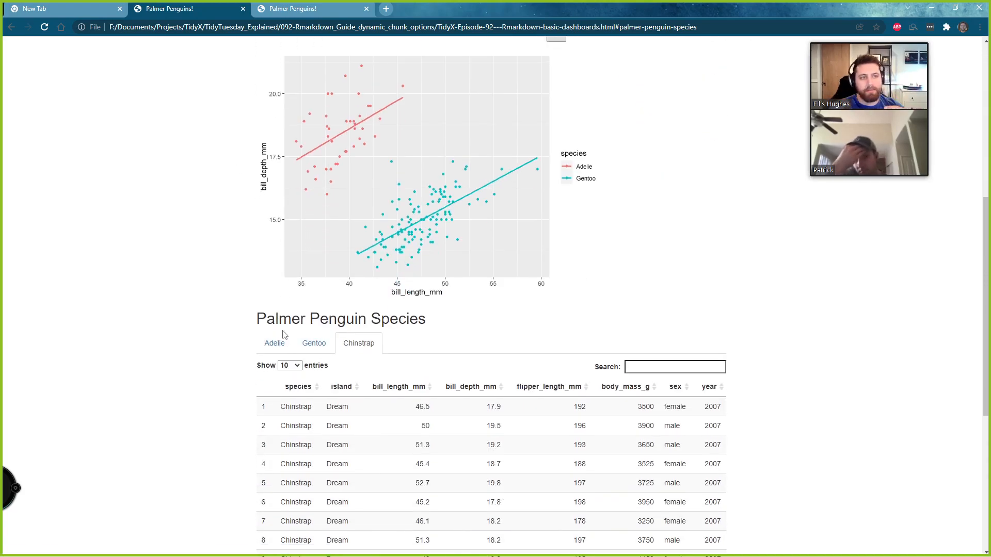
mouse_move(334, 392)
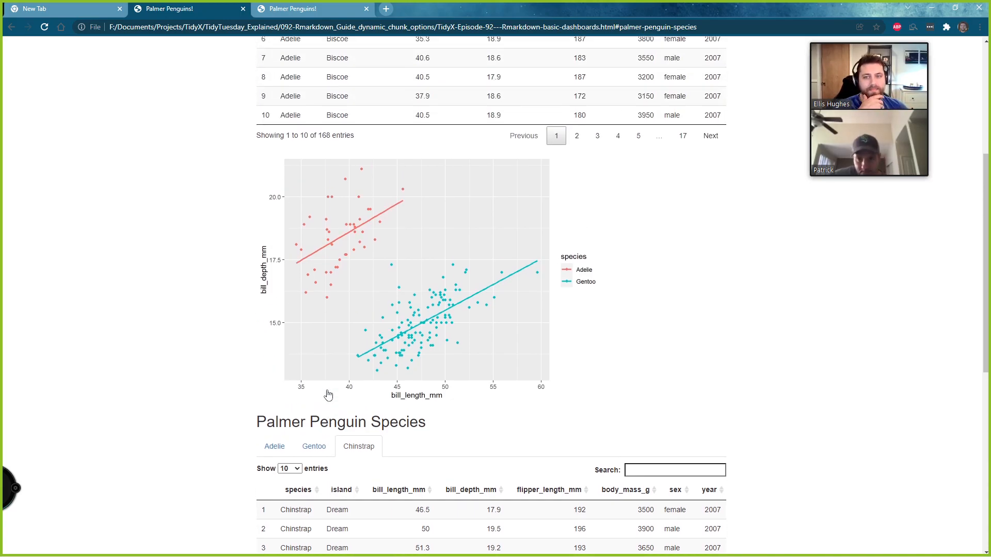
click(576, 136)
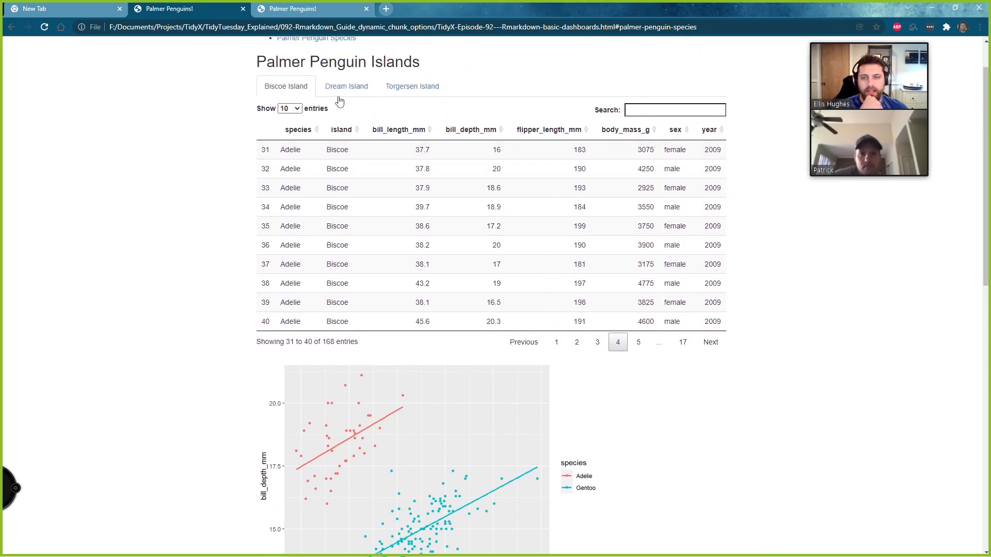
mouse_move(301, 114)
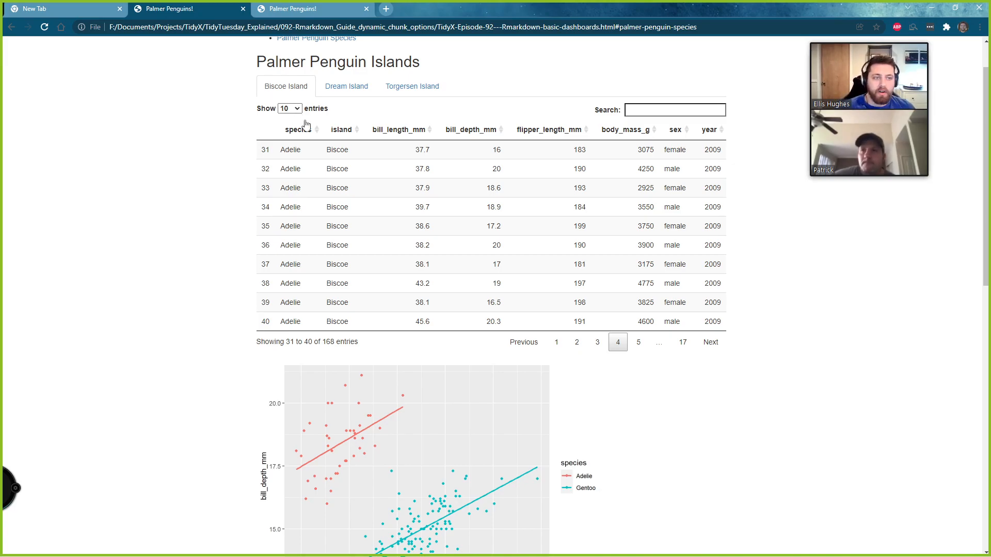
mouse_move(265, 135)
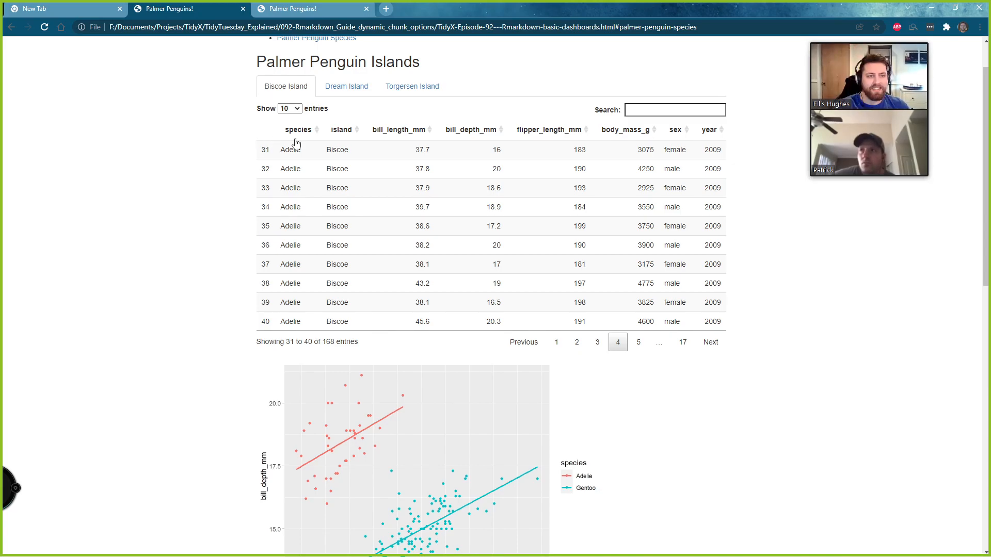
mouse_move(146, 110)
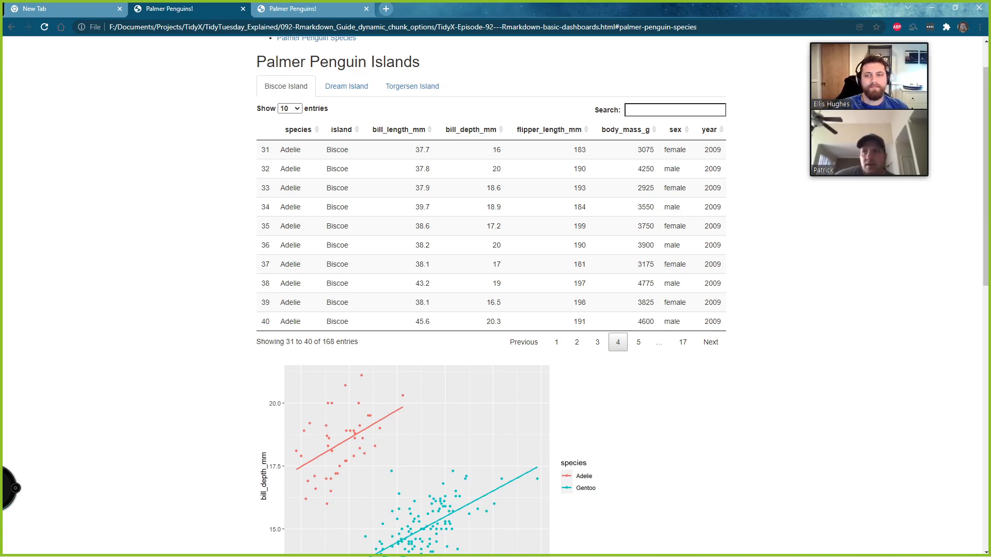
mouse_move(197, 332)
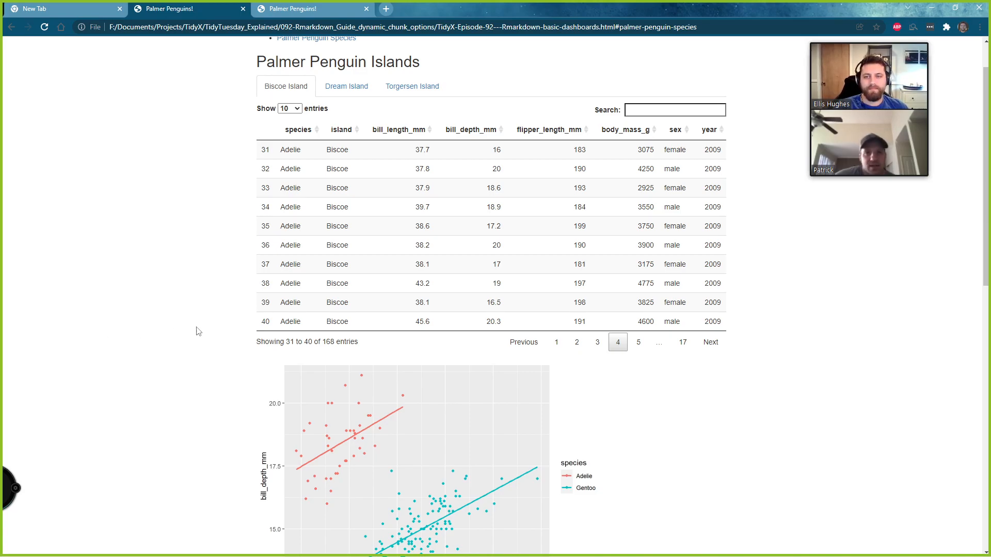
Jump via the table of contents to Palmer Penguin Species, showing the Chinstrap table
scroll(up, 3)
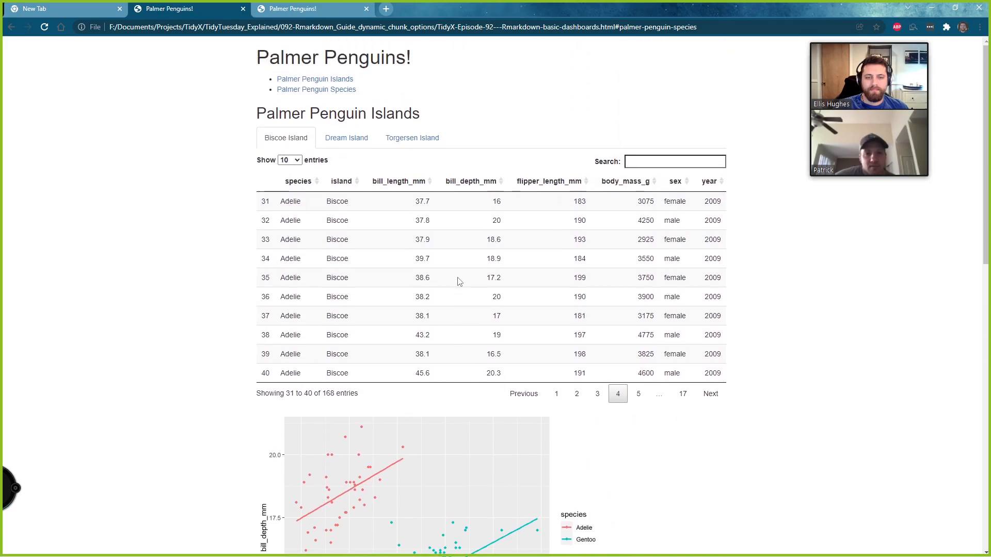
click(316, 90)
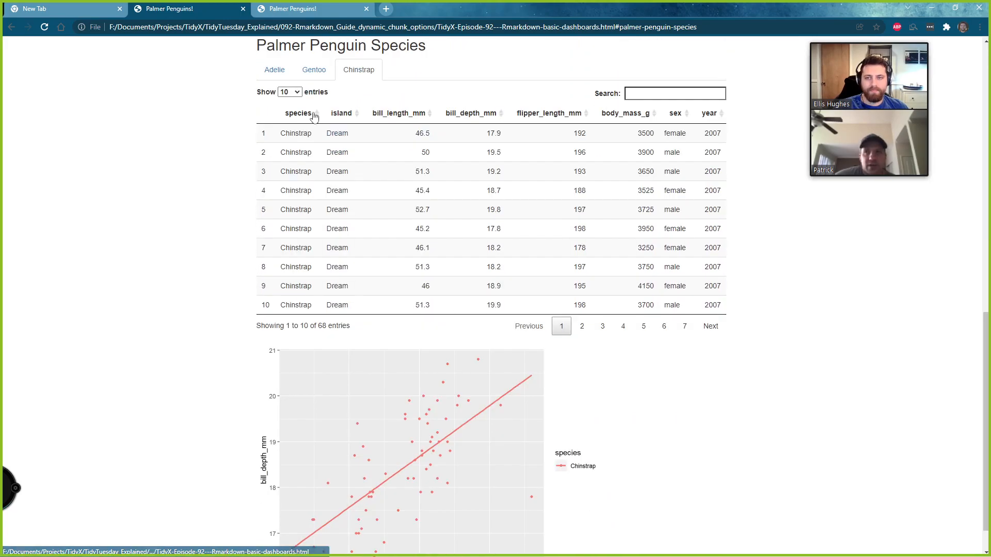
mouse_move(298, 127)
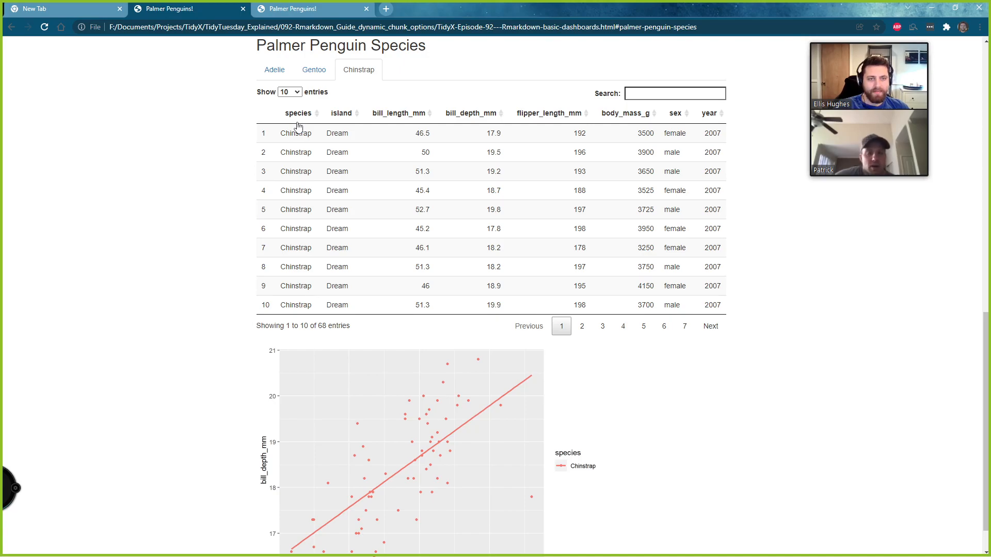
mouse_move(574, 148)
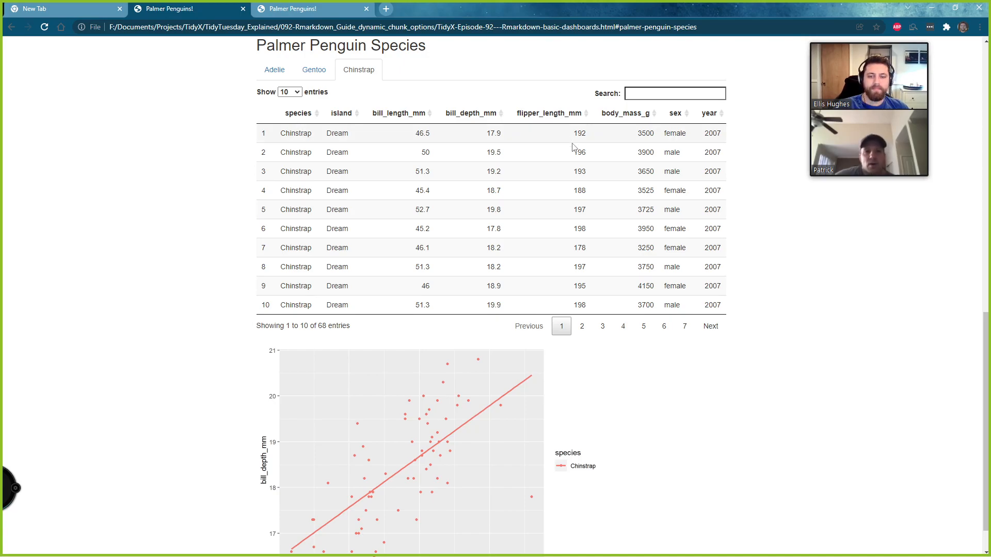
mouse_move(219, 226)
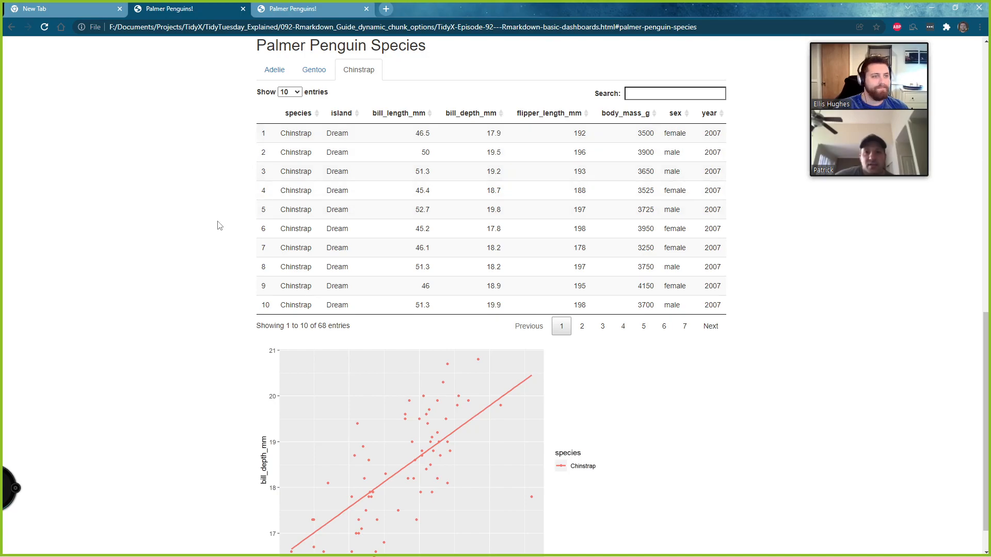
mouse_move(137, 241)
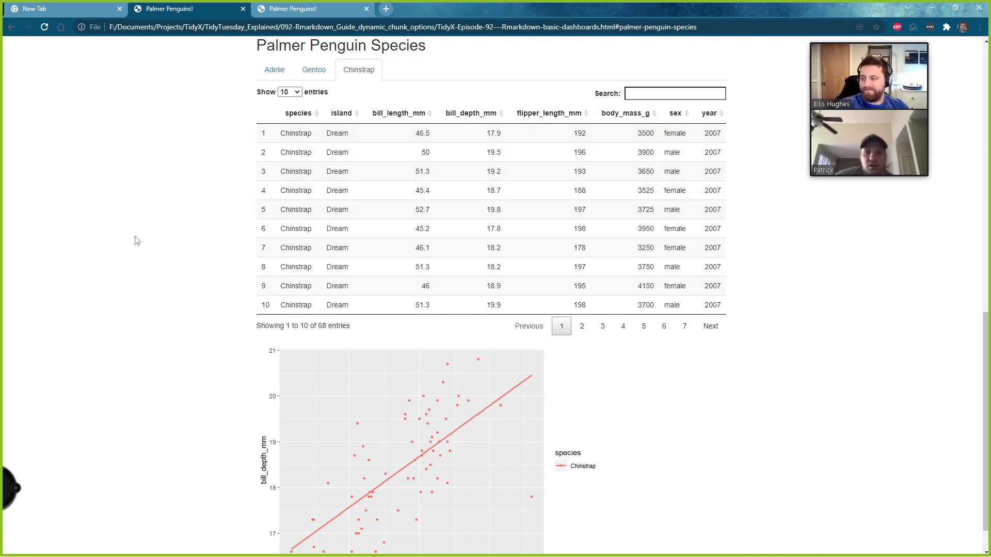